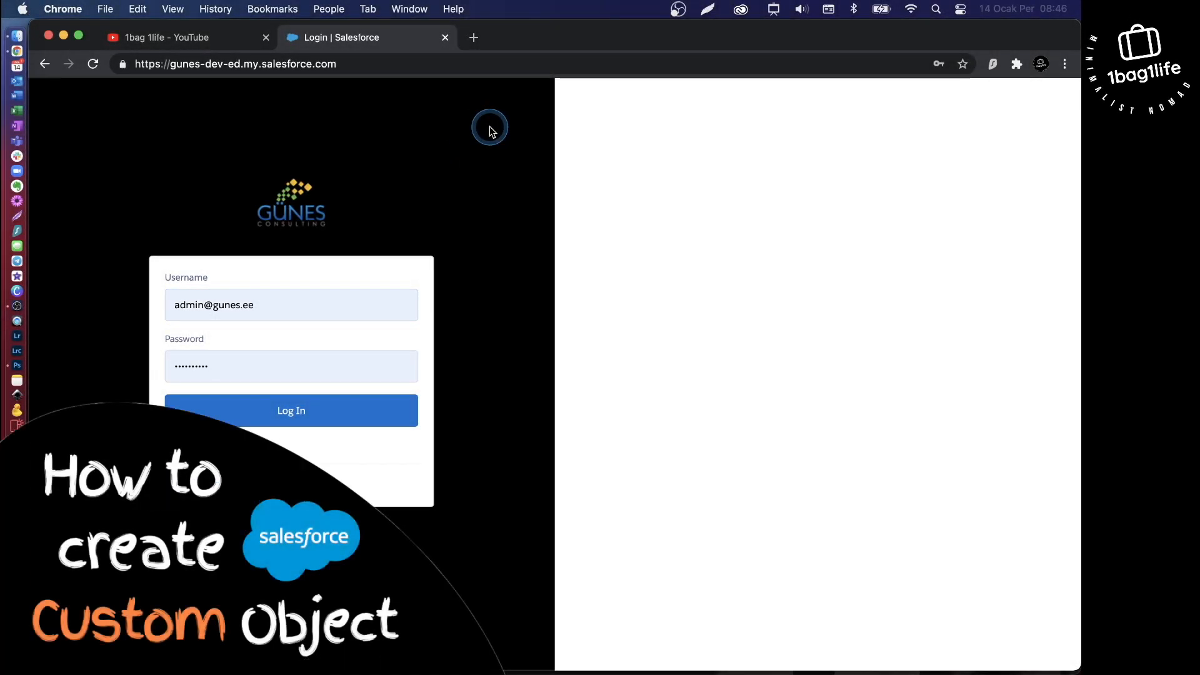
mouse_move(297, 135)
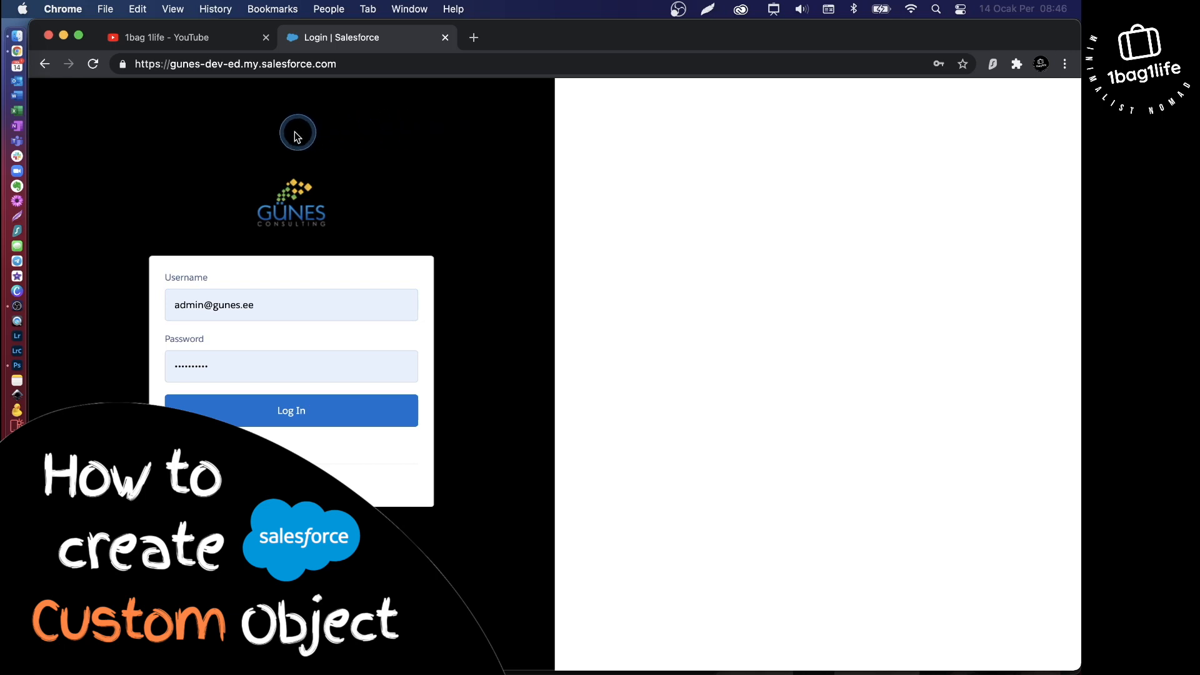
mouse_move(119, 176)
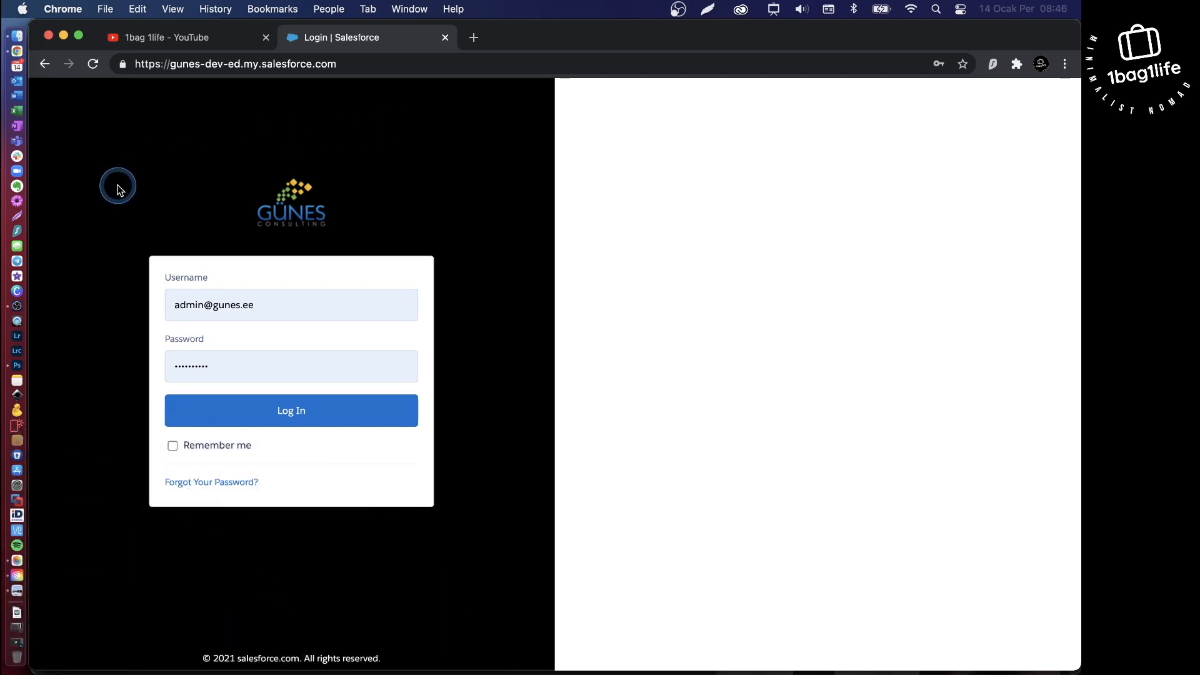
Submit the filled-in login credentials to sign in to the Salesforce org.
left_click(291, 410)
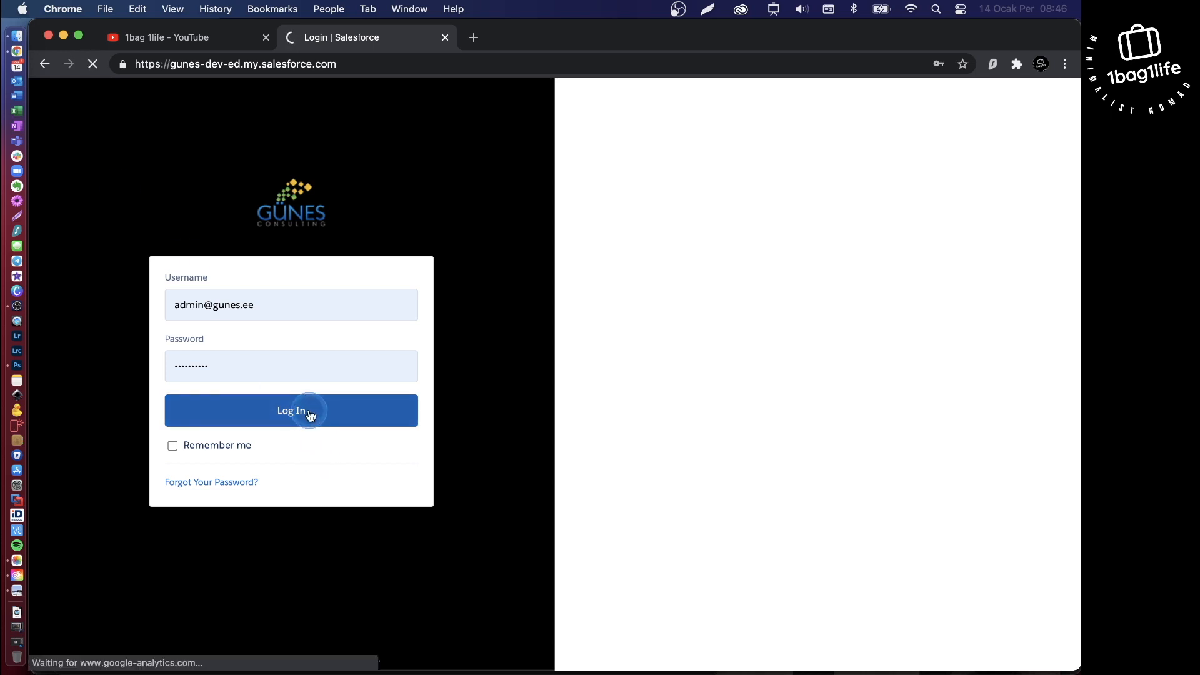
Finish signing in and open Setup from the gear menu in a new tab.
left_click(291, 410)
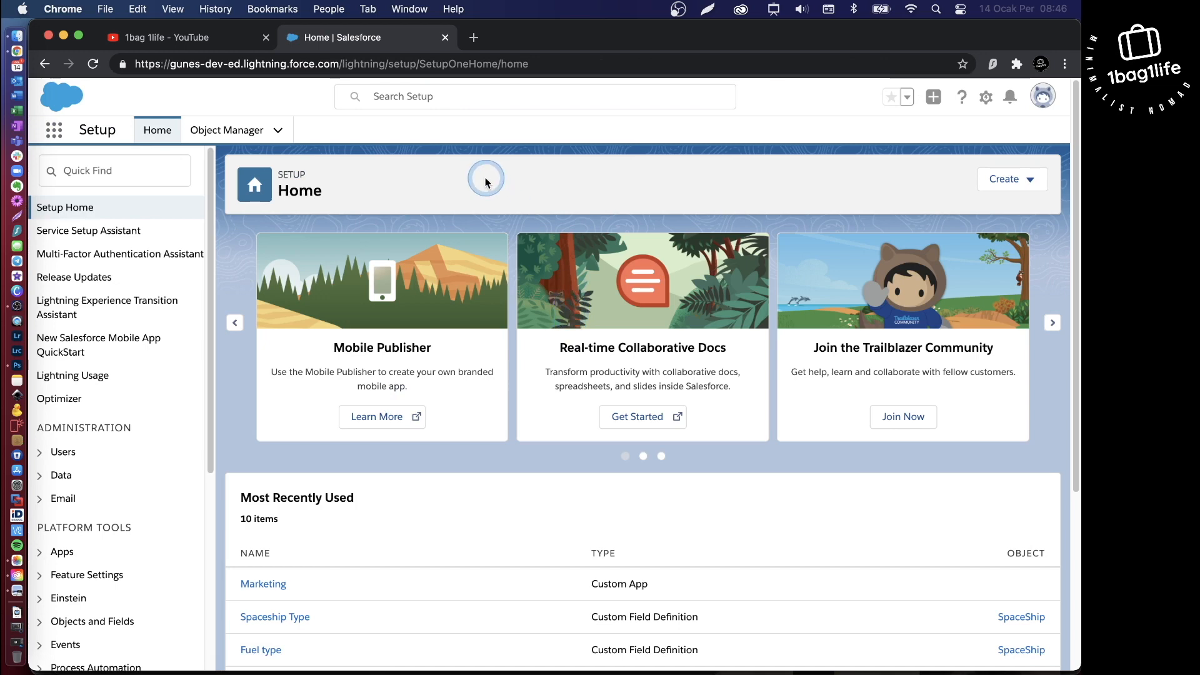
mouse_move(986, 96)
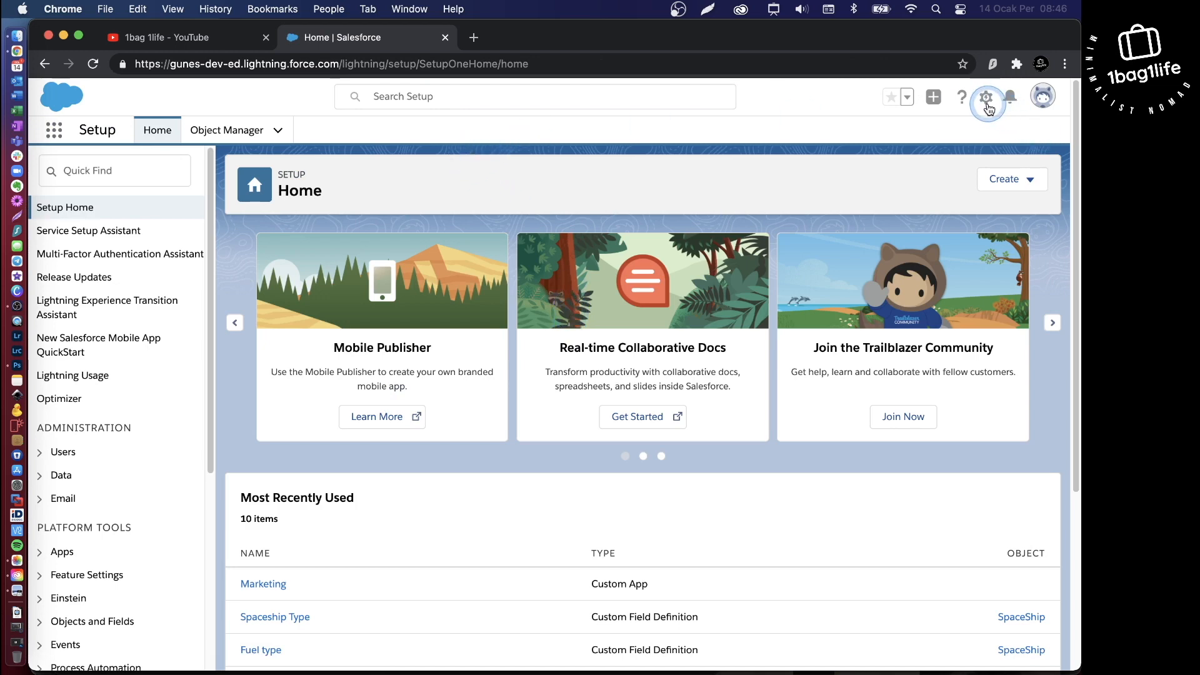
left_click(986, 97)
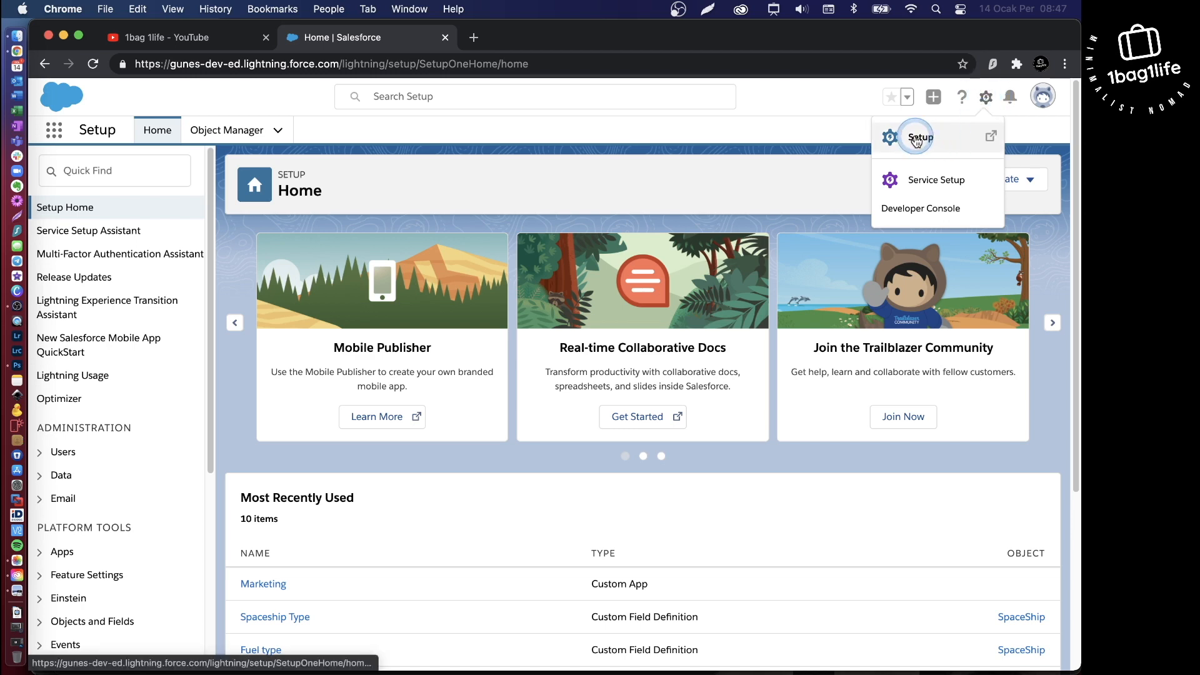
left_click(920, 137)
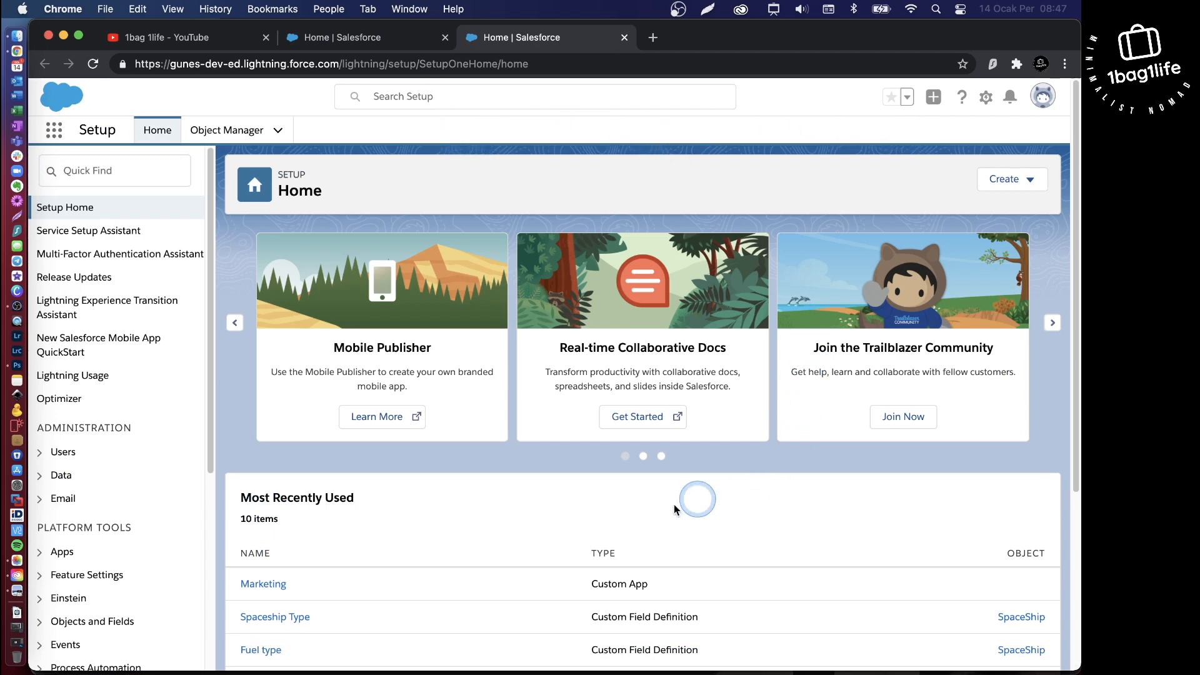
mouse_move(987, 157)
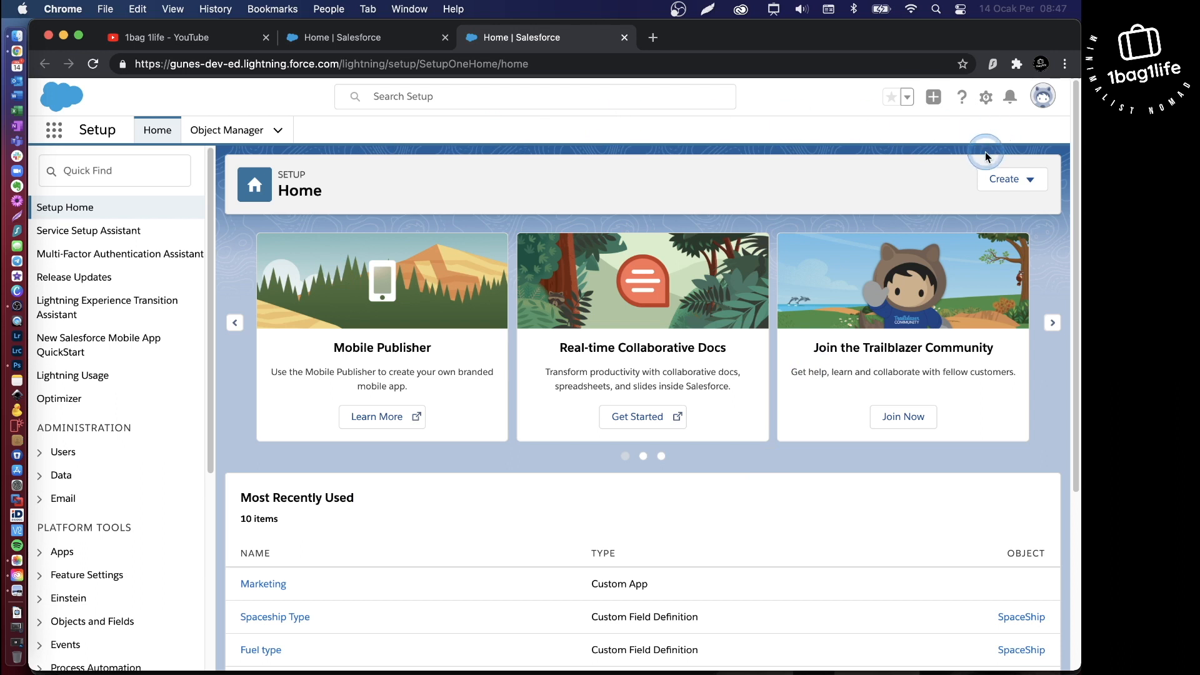
left_click(1010, 179)
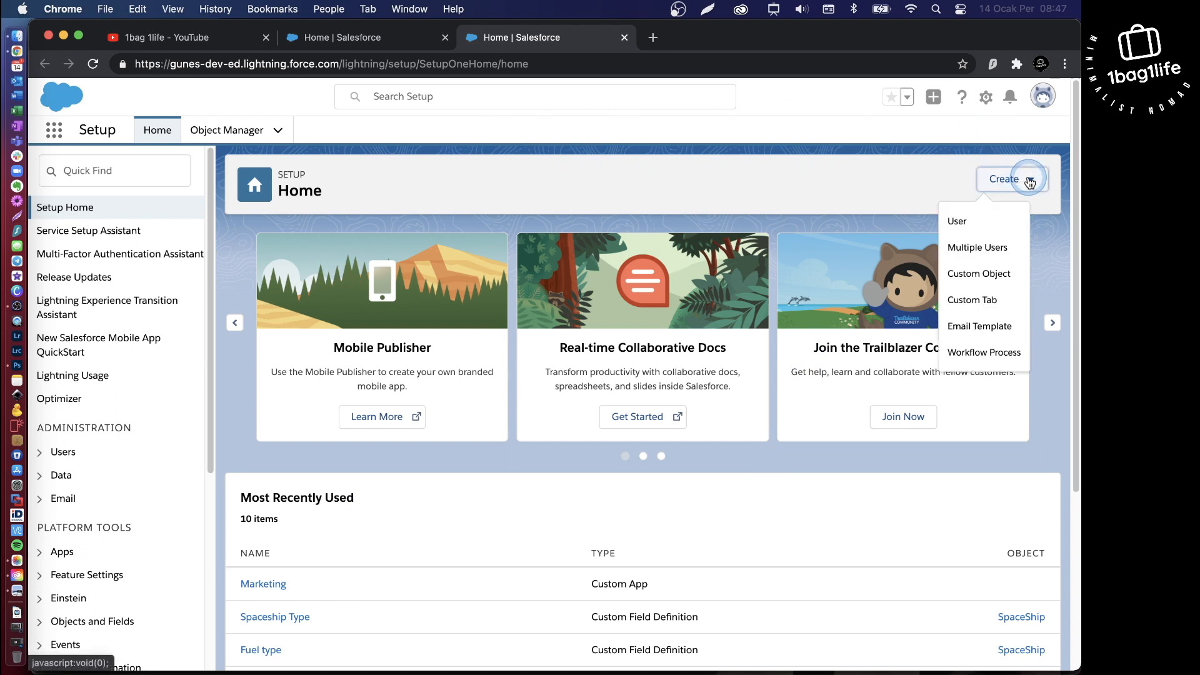
mouse_move(978, 273)
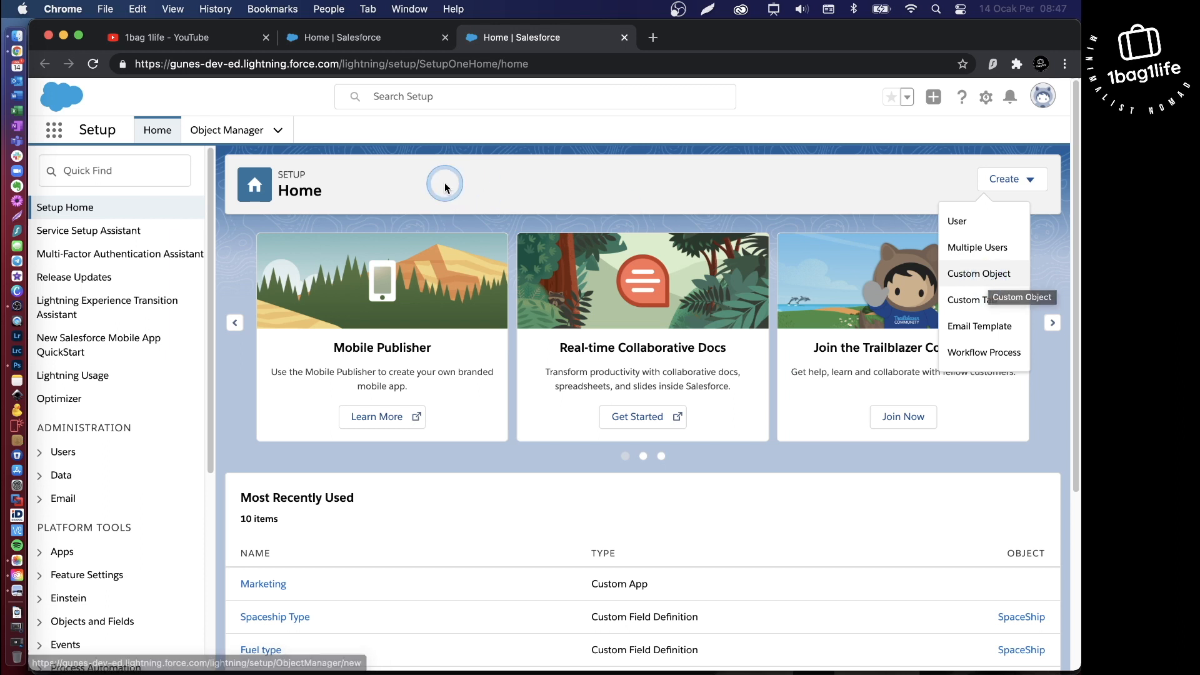
left_click(226, 130)
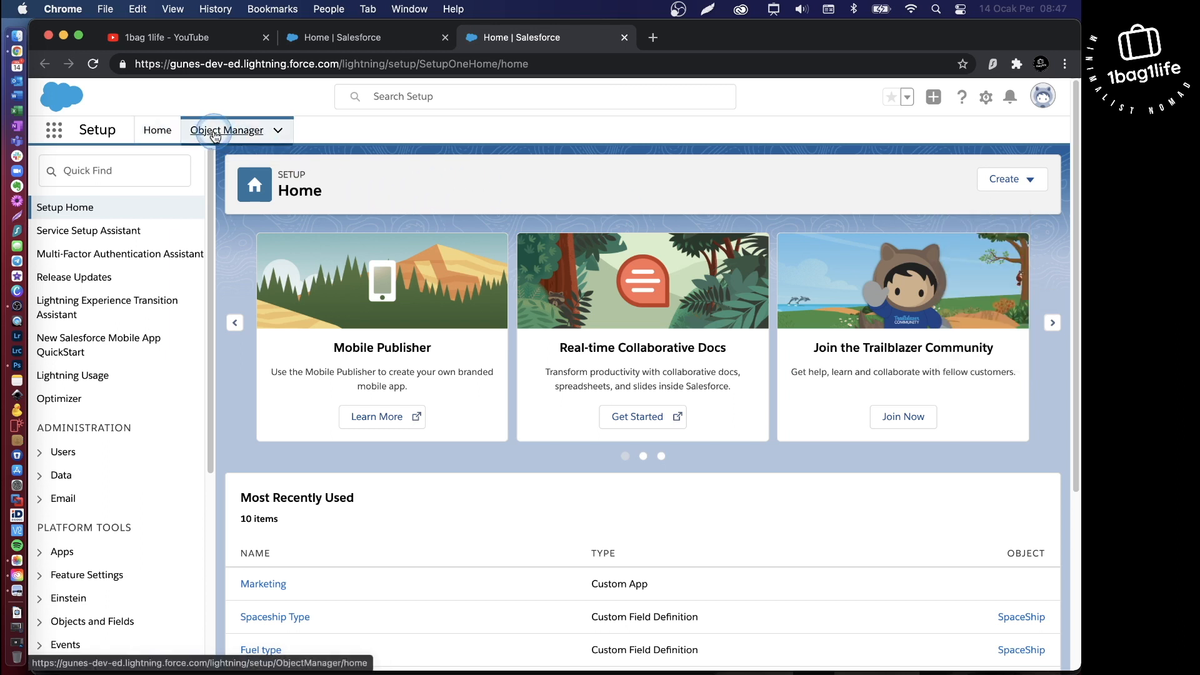
Start a new custom object from Object Manager's Create menu.
left_click(226, 130)
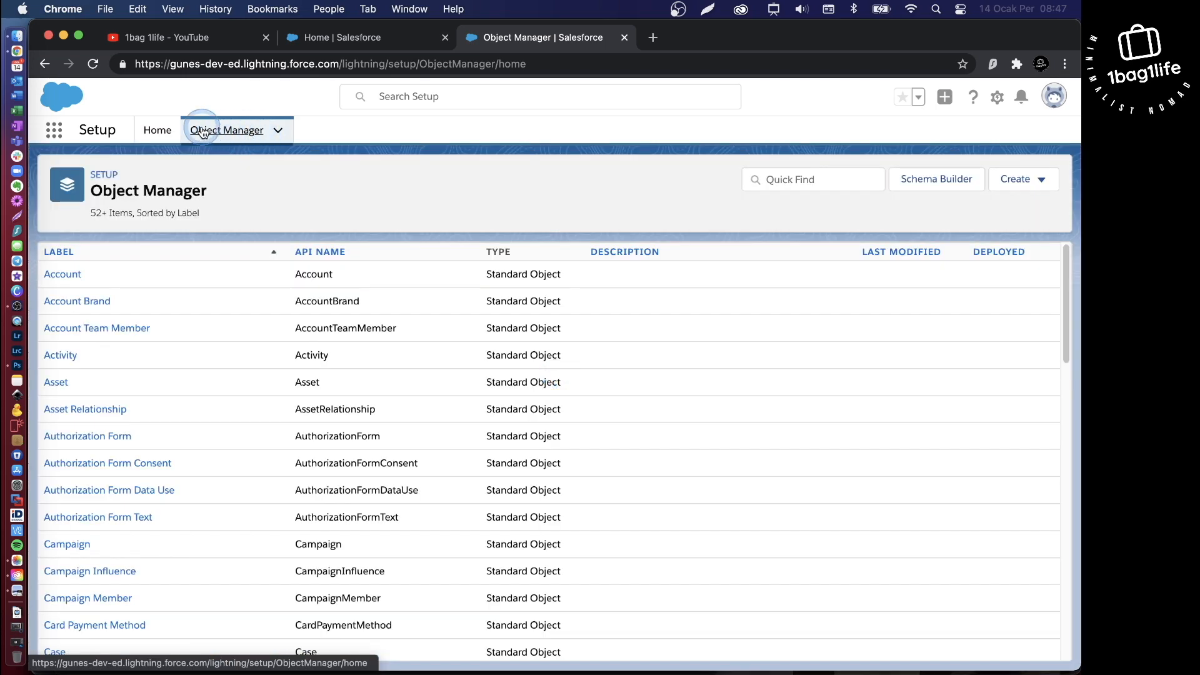
mouse_move(527, 222)
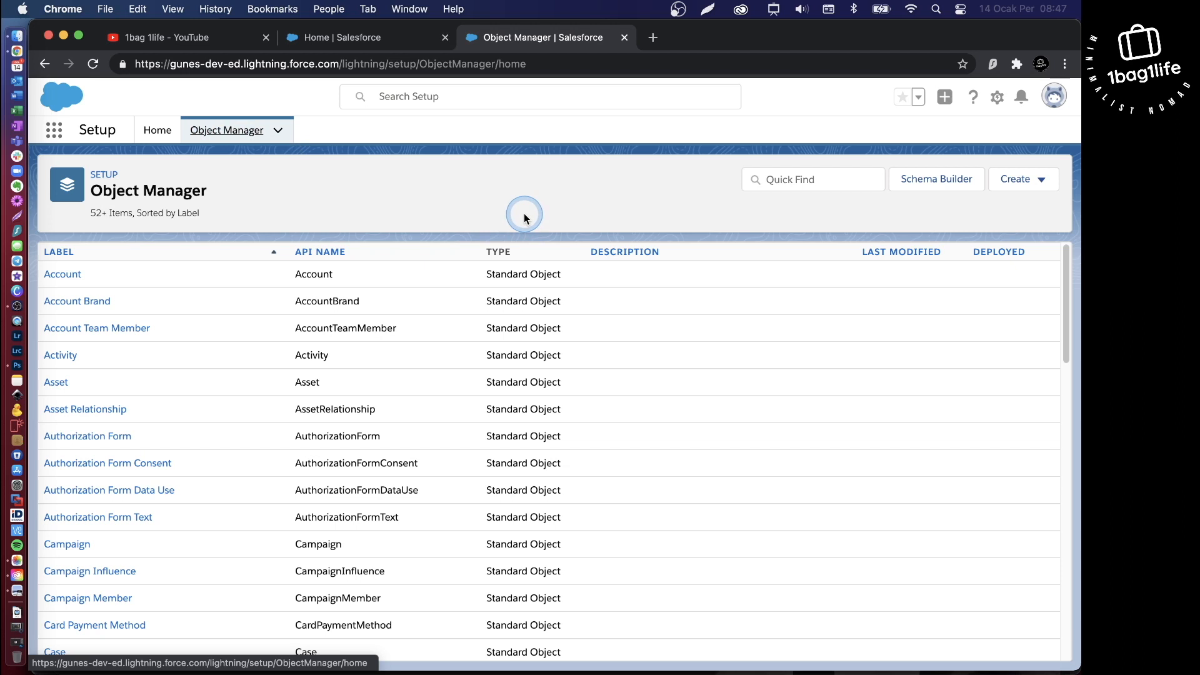
left_click(1023, 179)
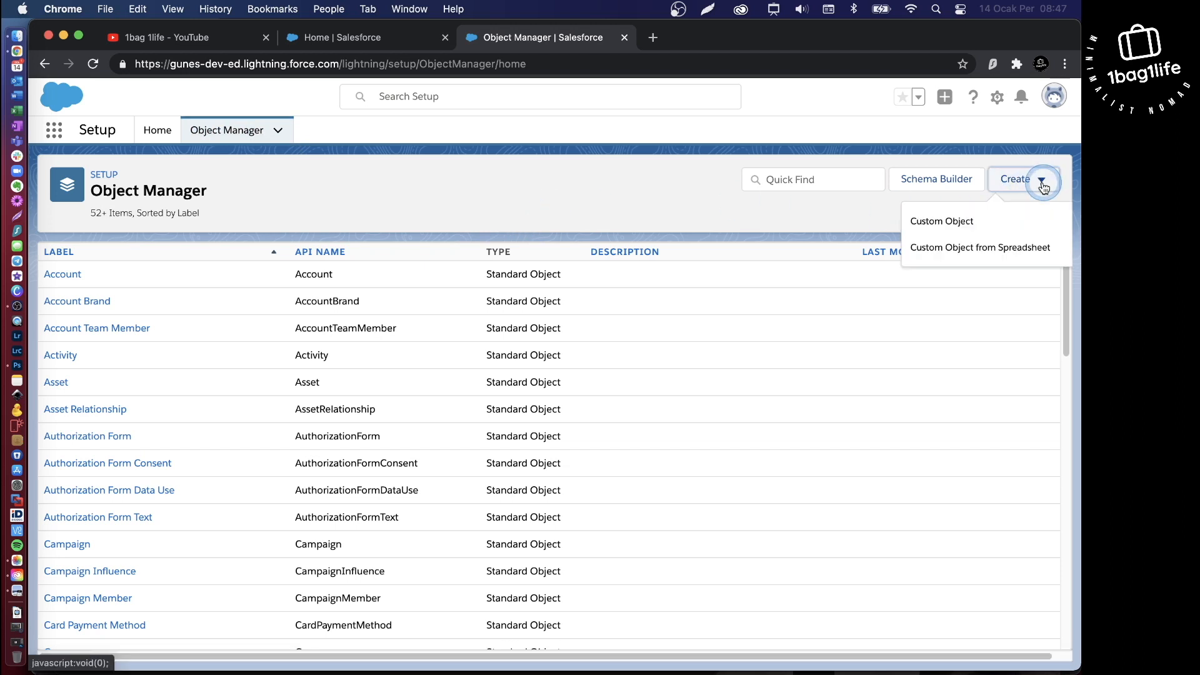
left_click(941, 221)
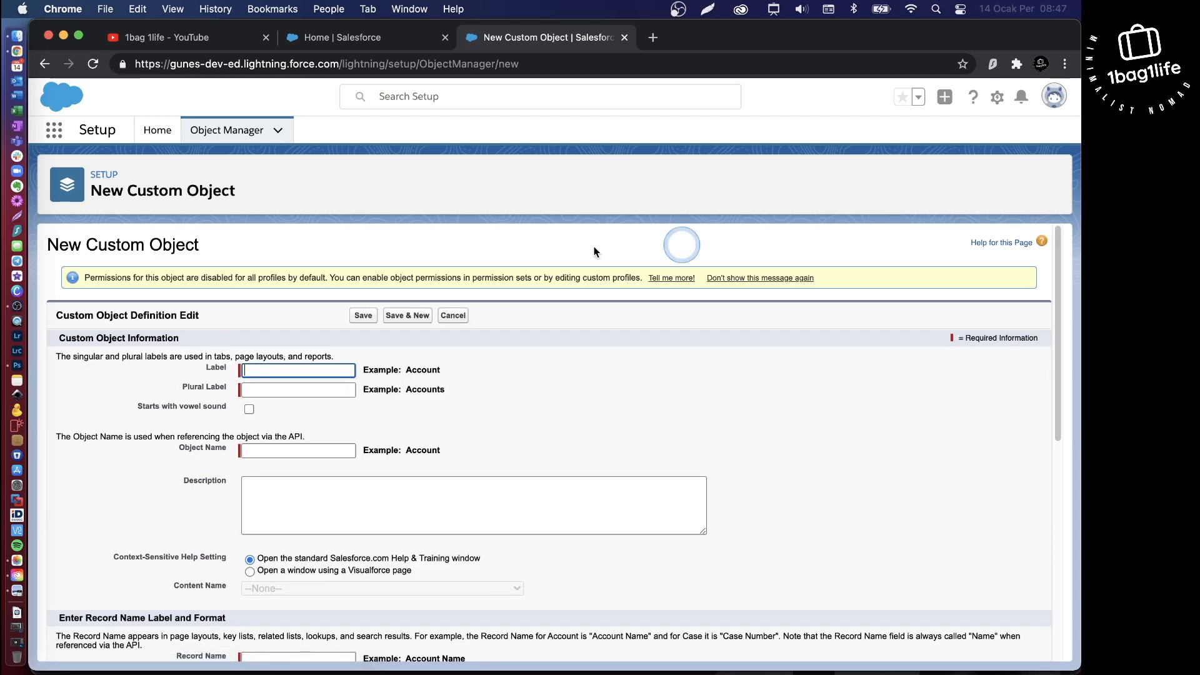
Enter label 'Purchase Order' and plural 'Purchase Orders', keeping object name Purchase_Order.
scroll("down", 3)
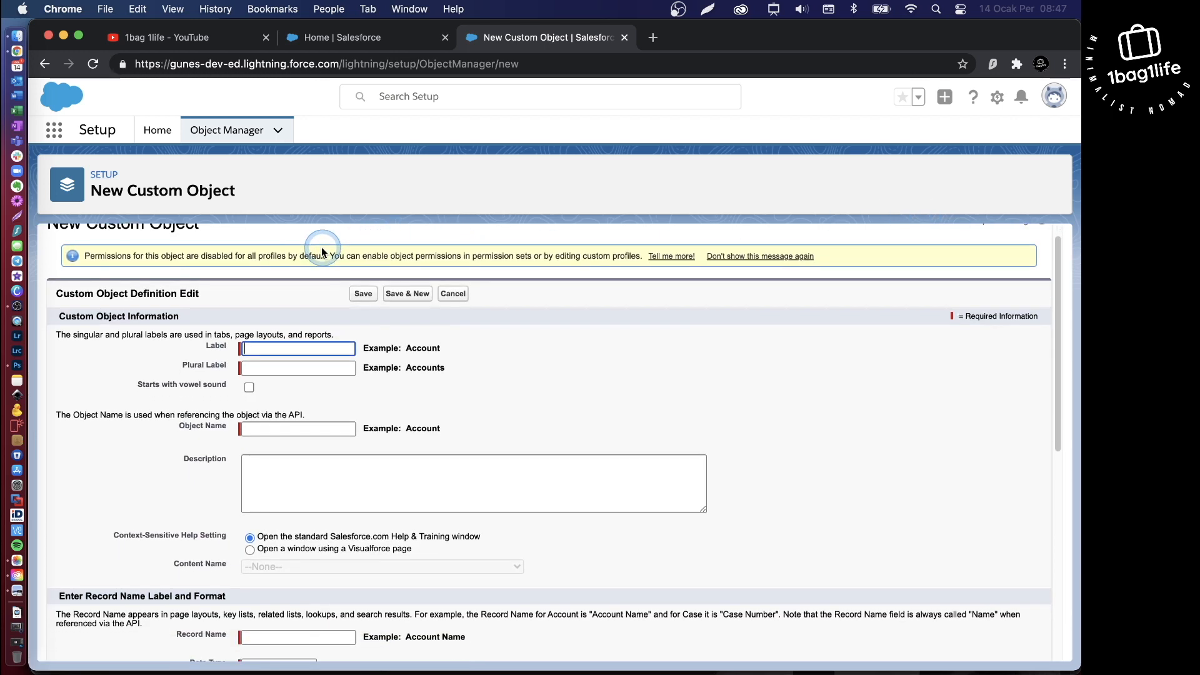
scroll("down", 3)
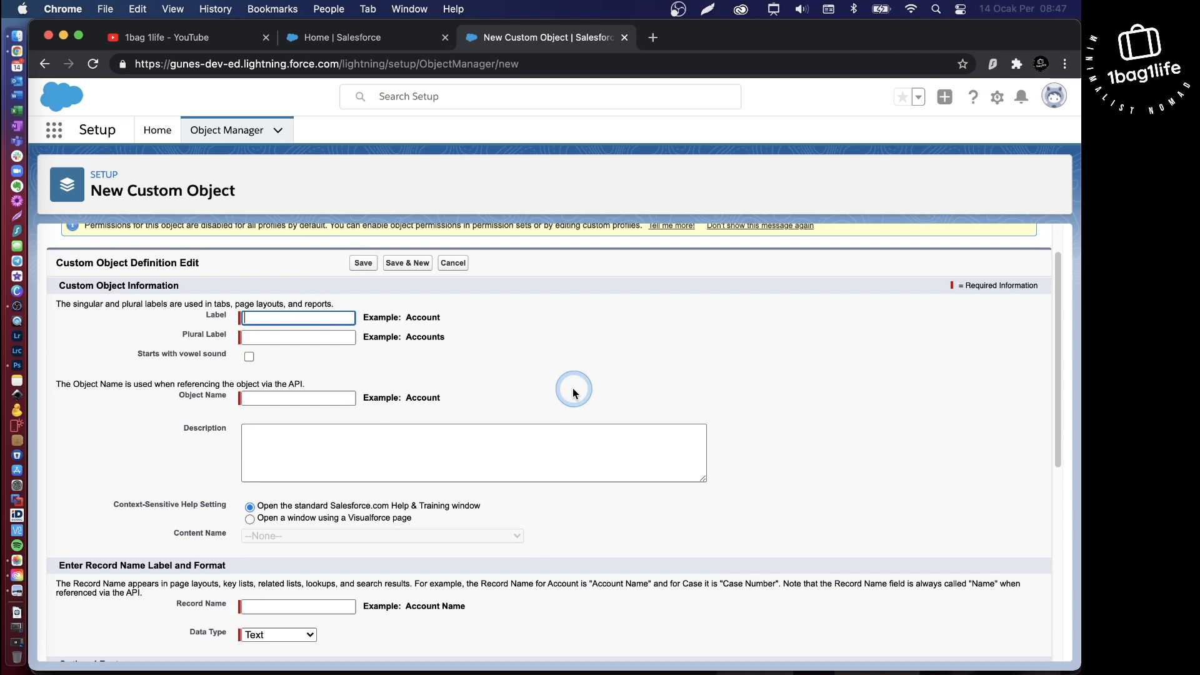
type("Purchase")
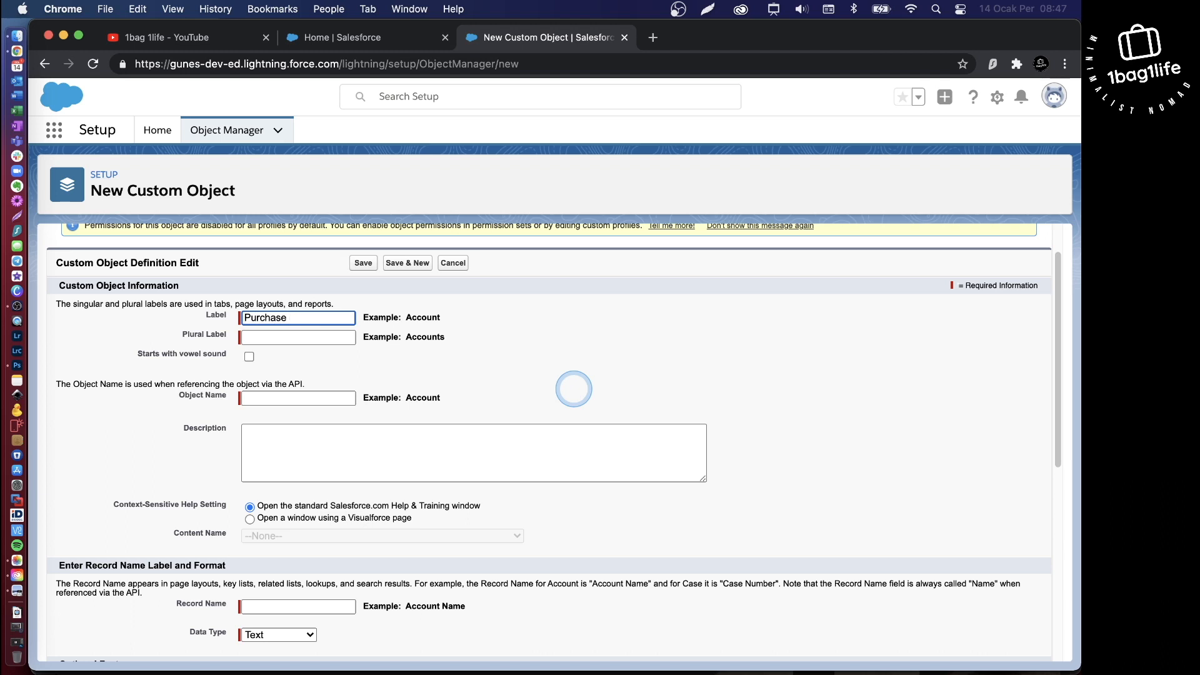
type("Orders")
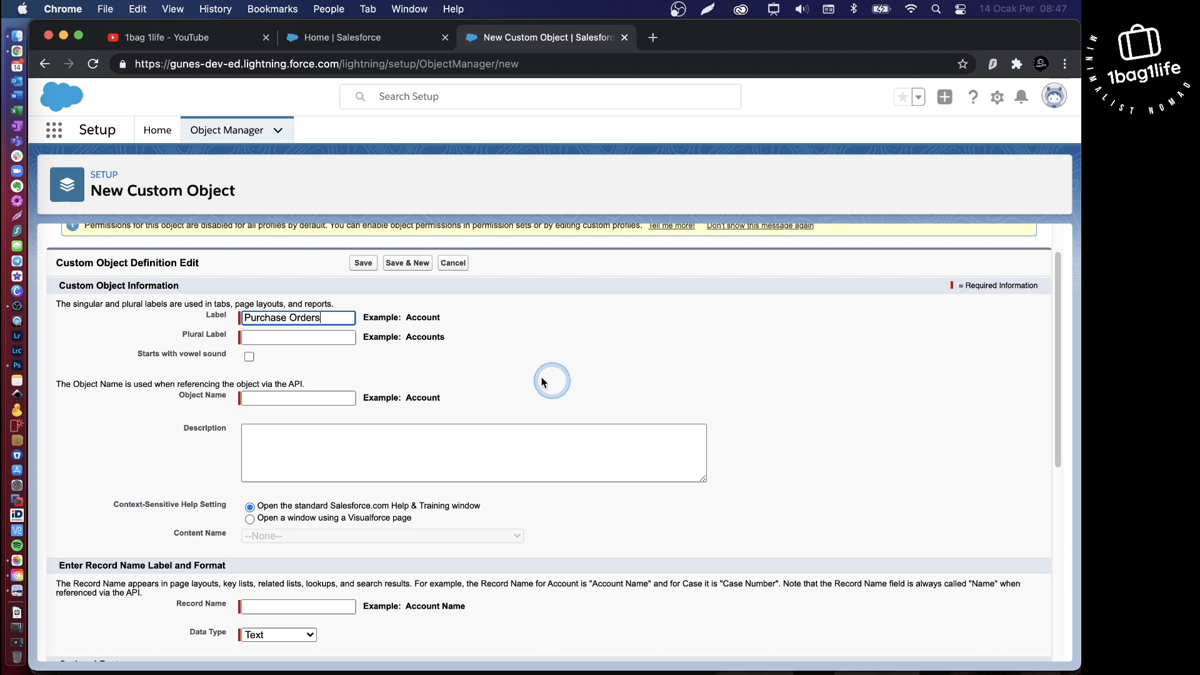
left_click(297, 317)
type("Purchase Order")
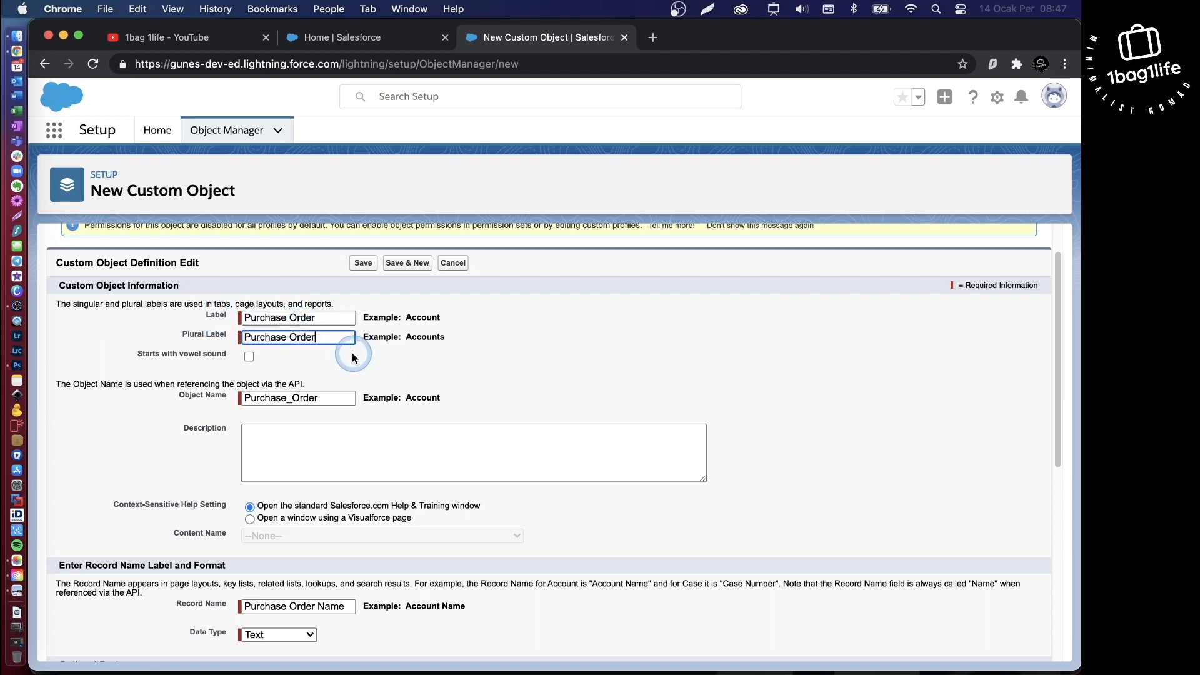
type("s")
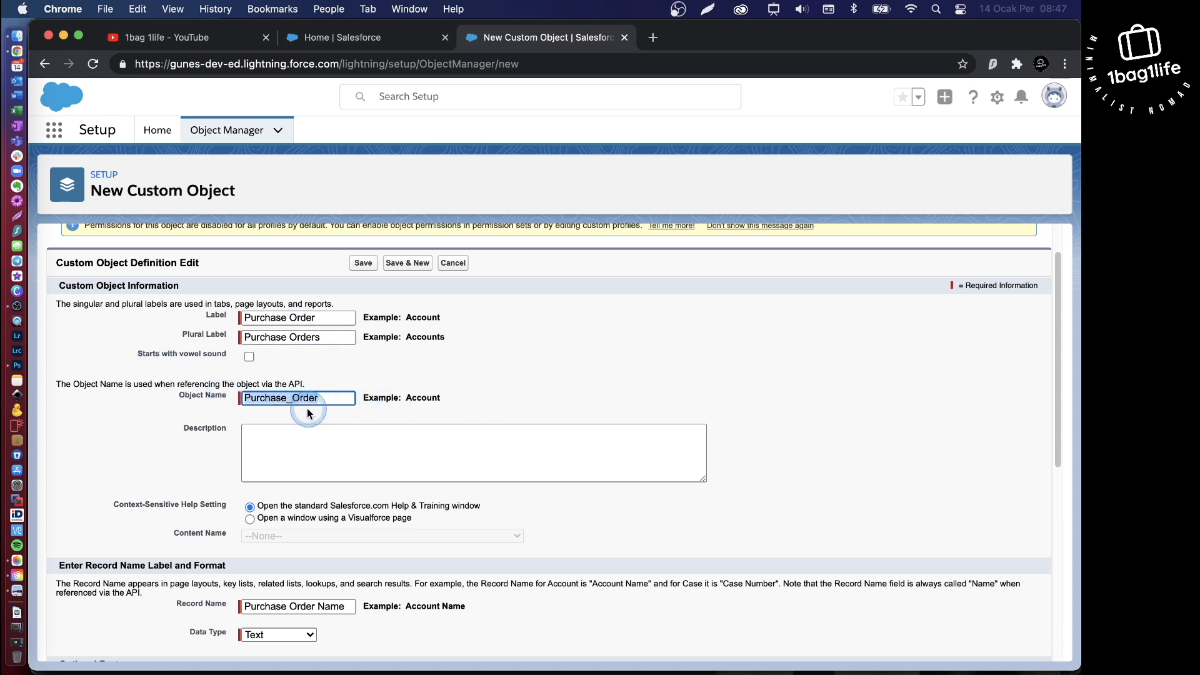
mouse_move(572, 375)
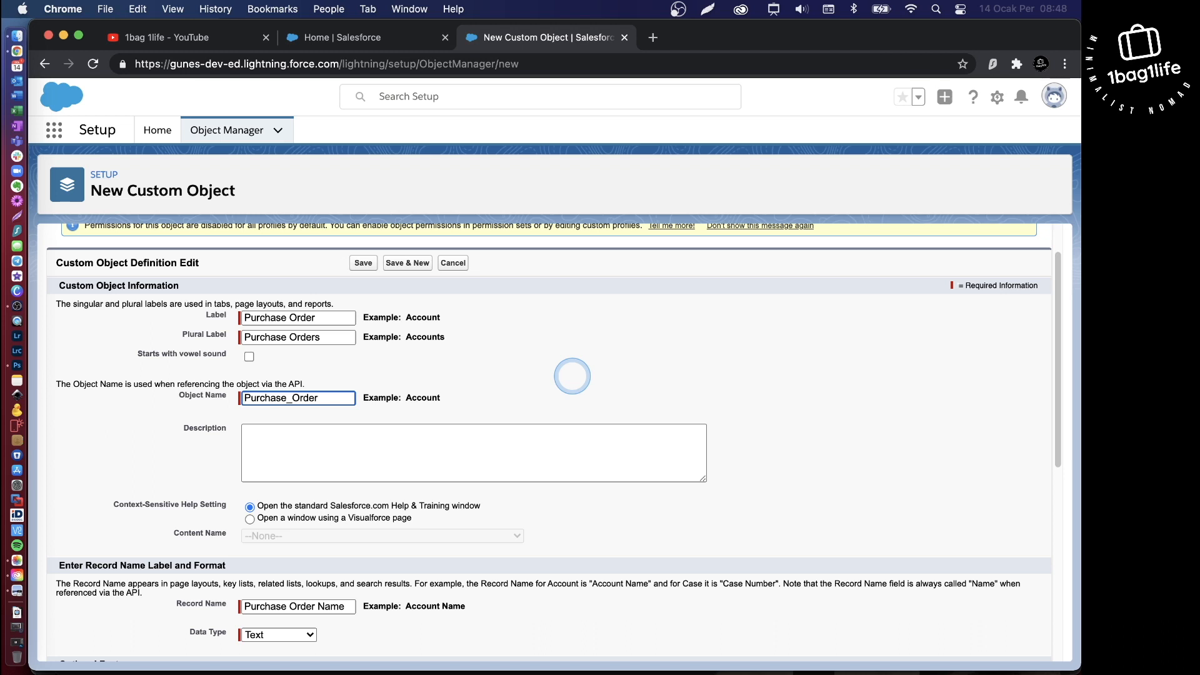
type("1")
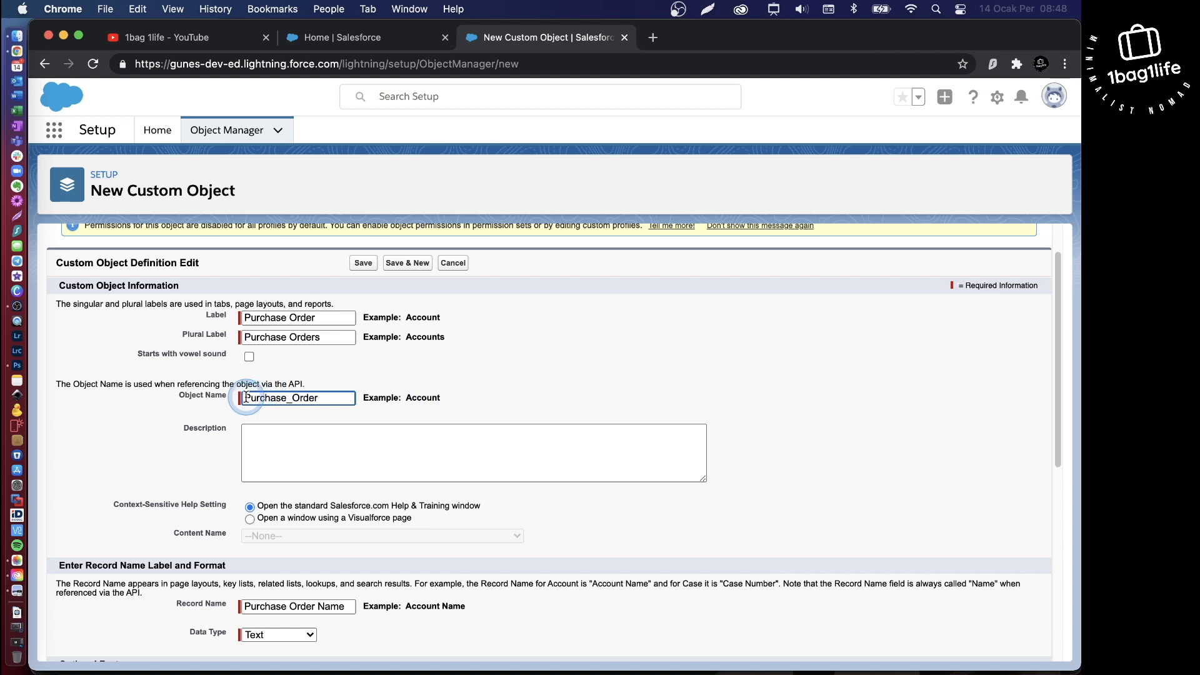
mouse_move(194, 405)
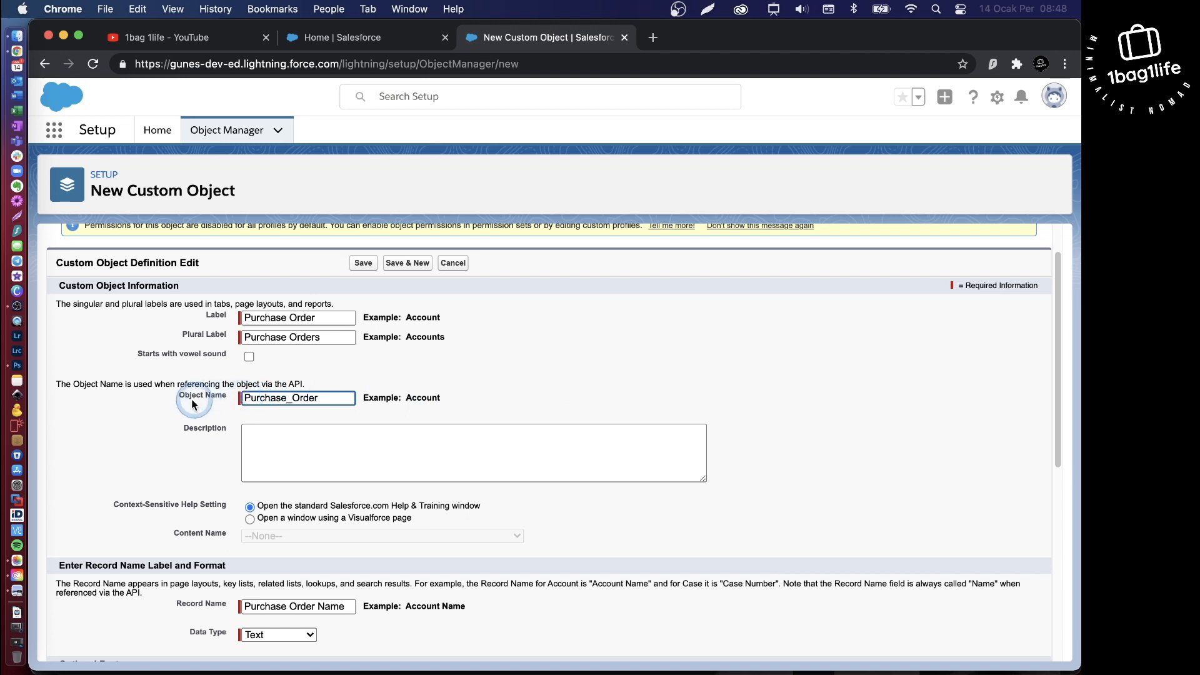
Describe the object as 'All my purchase order' and rename the record name to Order Number.
left_click(271, 398)
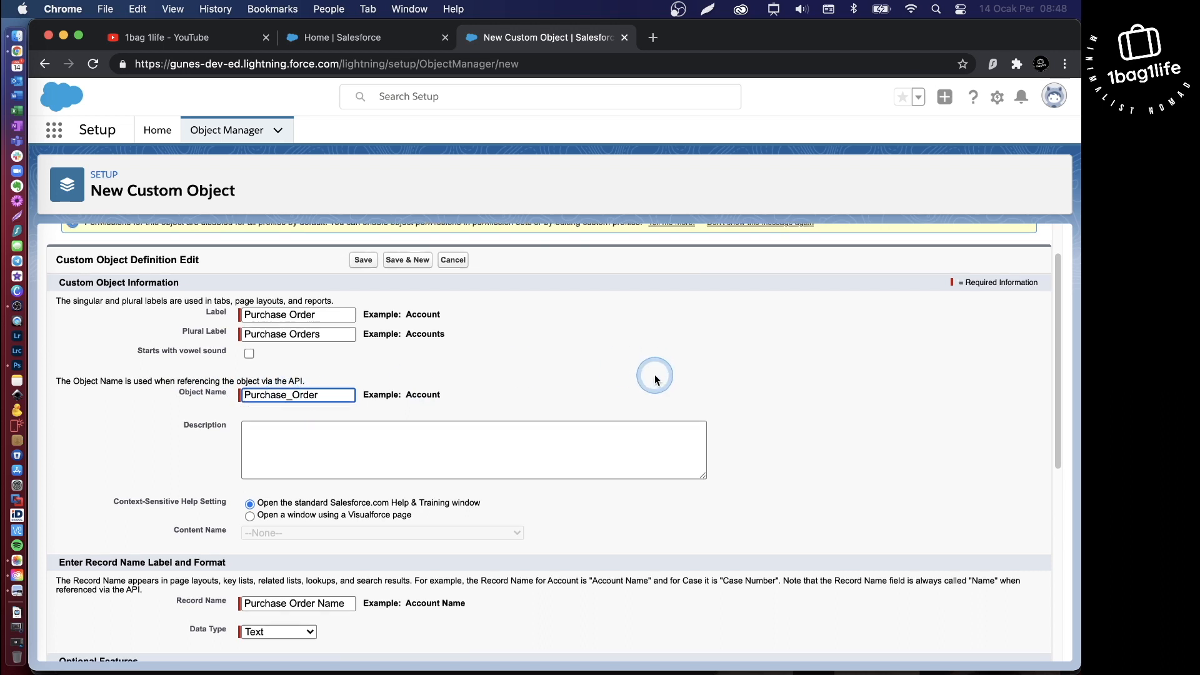
scroll("down", 3)
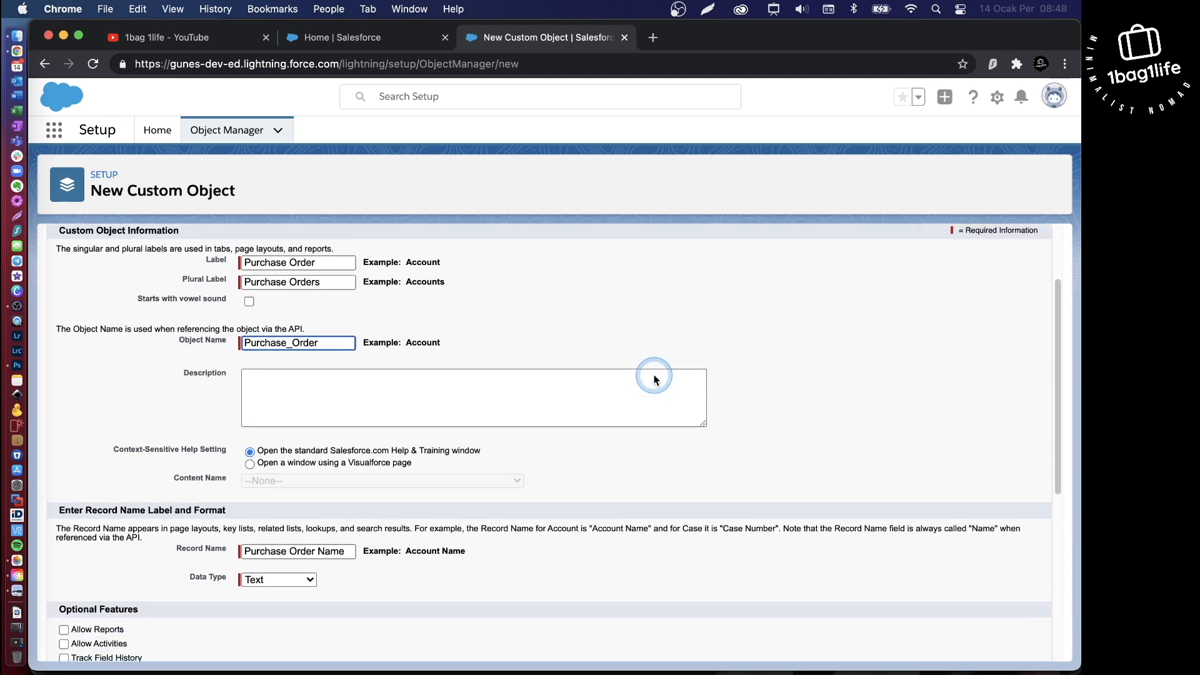
scroll("down", 3)
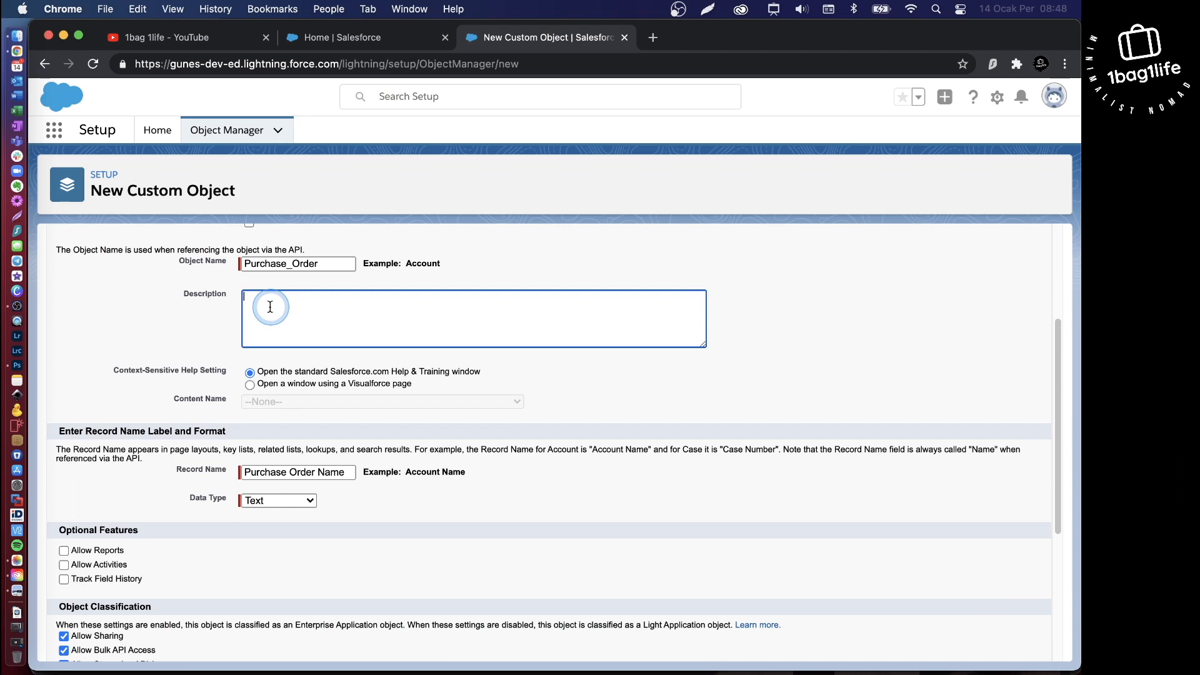
type("All my")
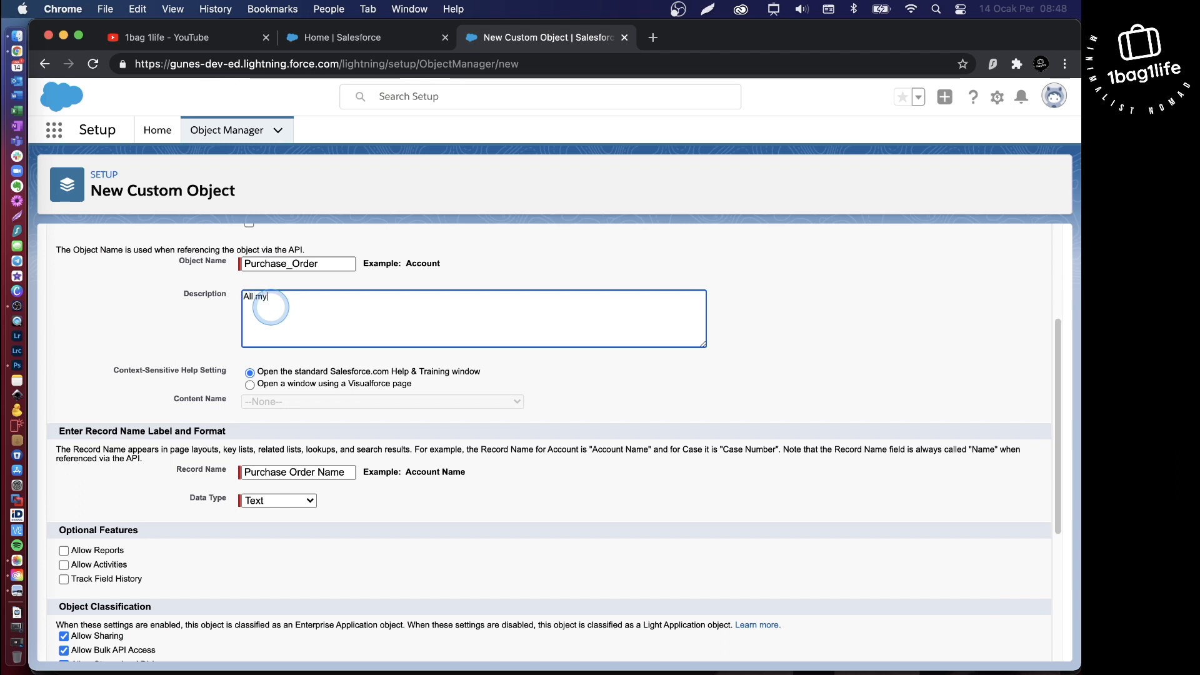
type("purchase order")
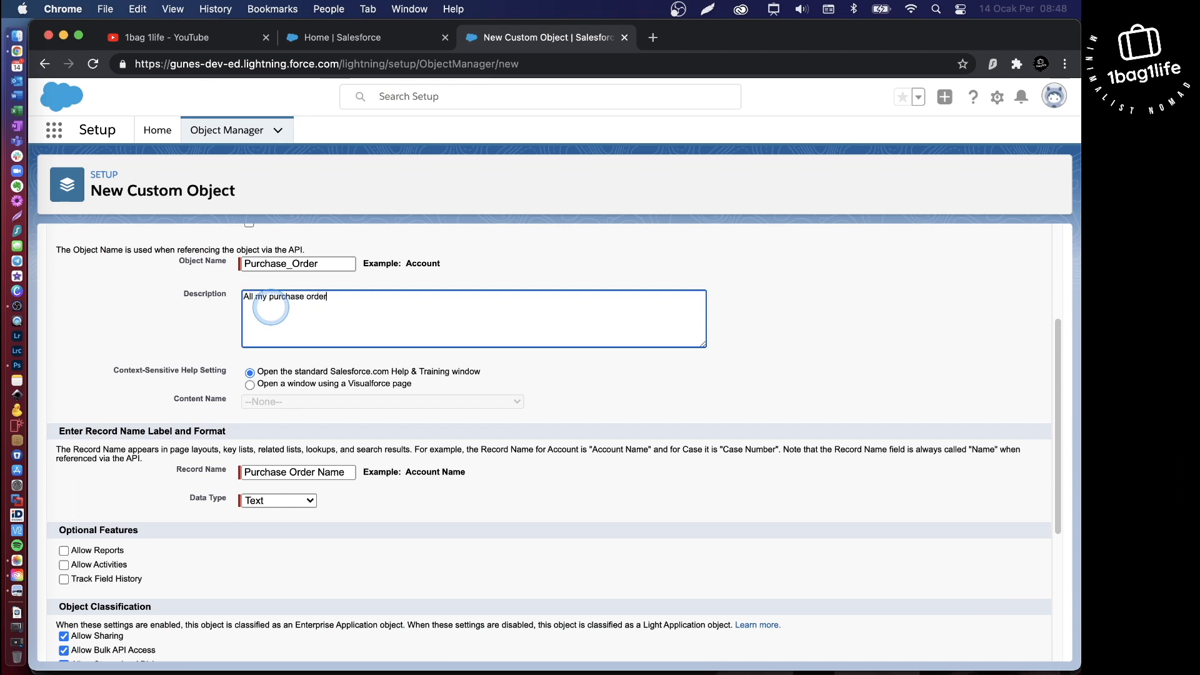
scroll("down", 3)
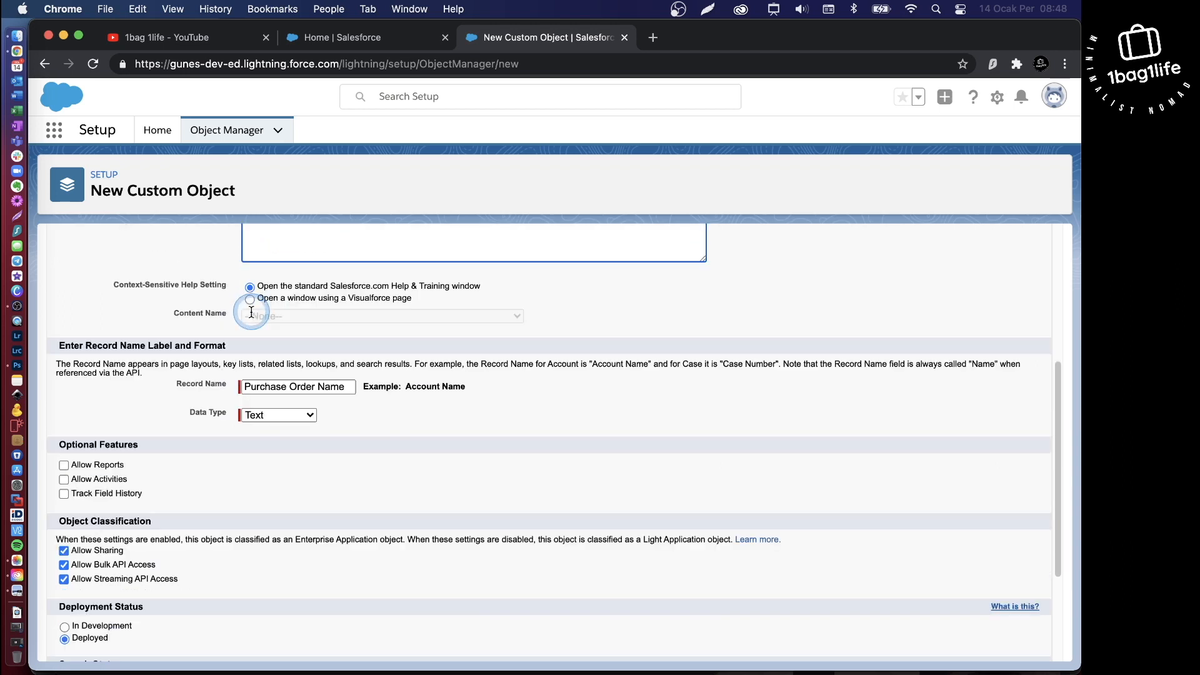
mouse_move(168, 405)
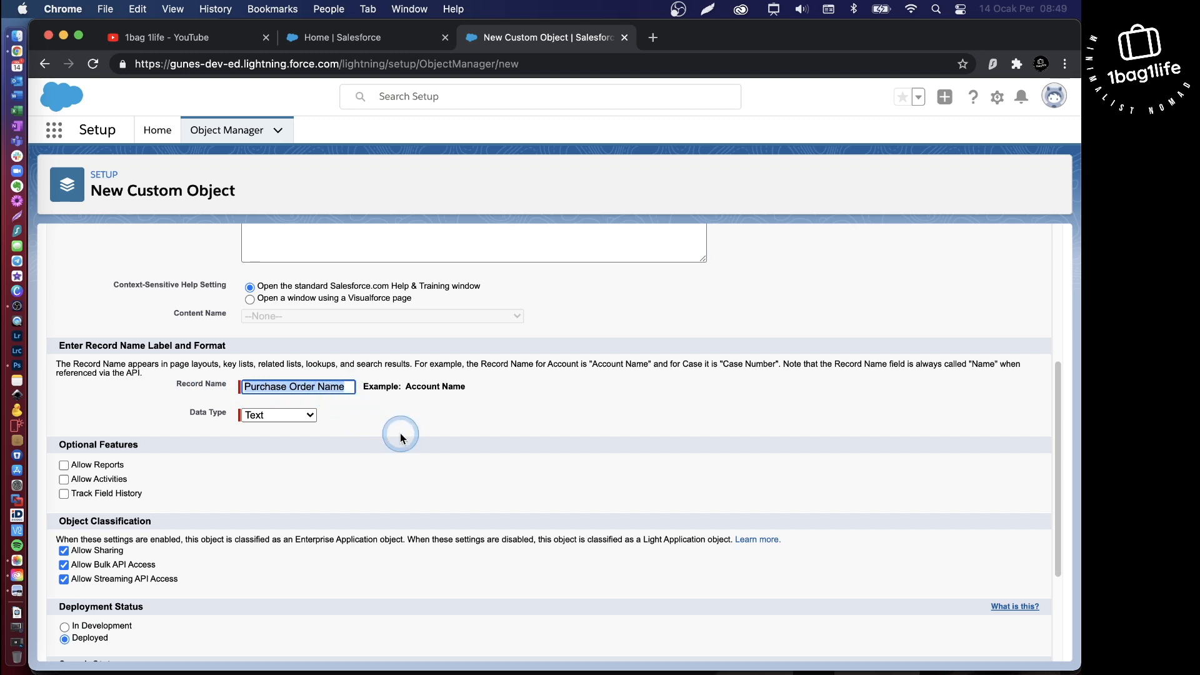
type("Order Number")
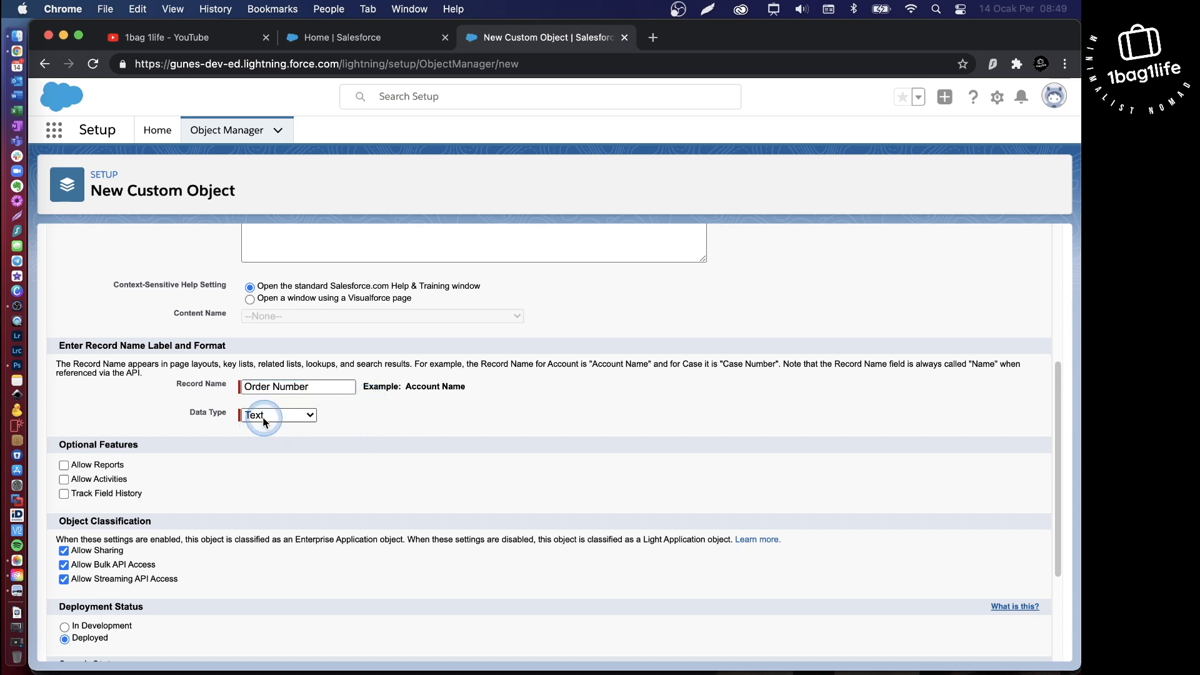
Make Order Number an Auto Number with format PO-{0000000}, starting at 0000001.
left_click(279, 413)
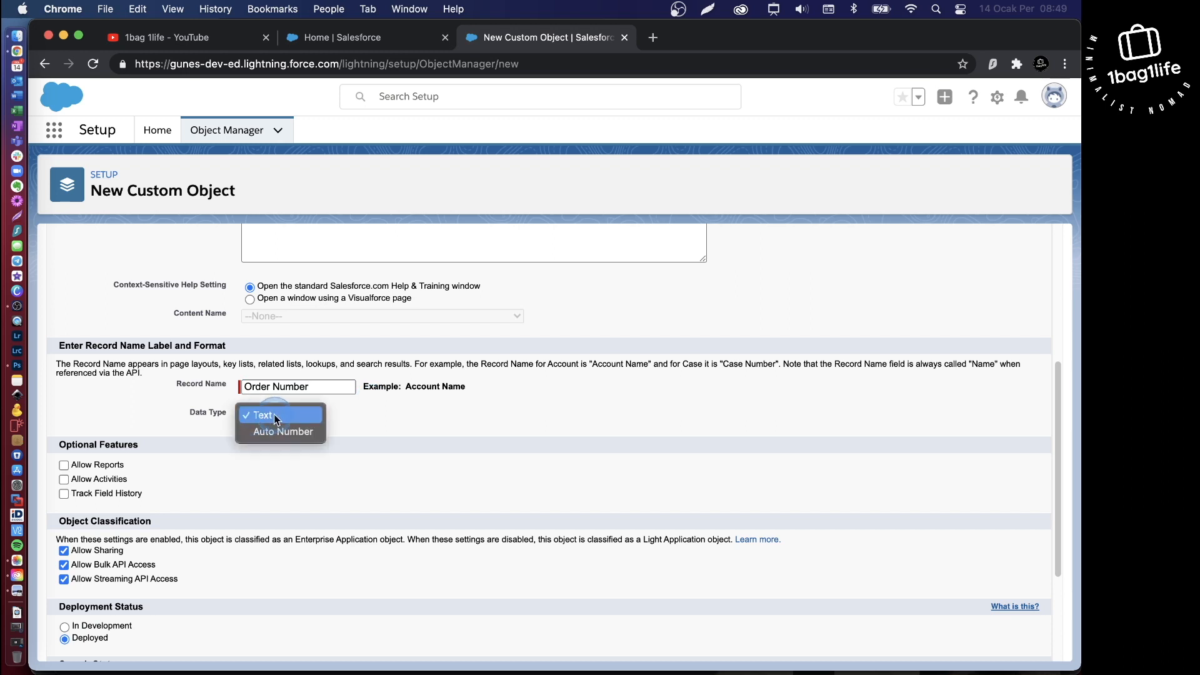
left_click(282, 430)
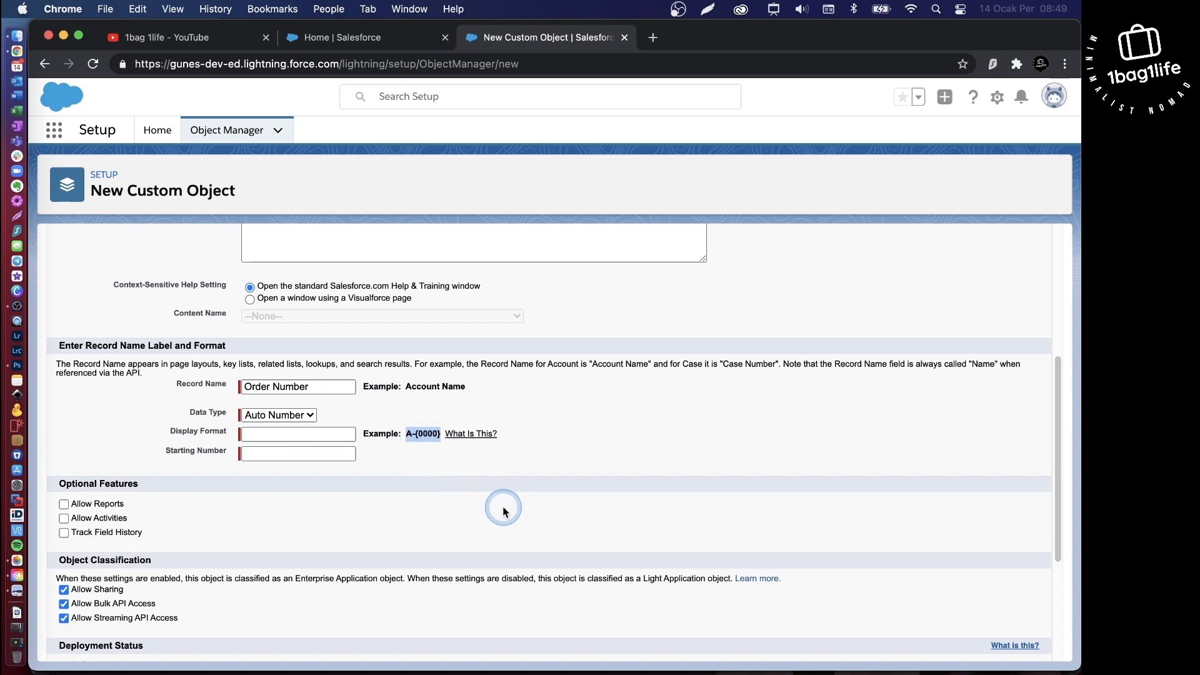
left_click(297, 434)
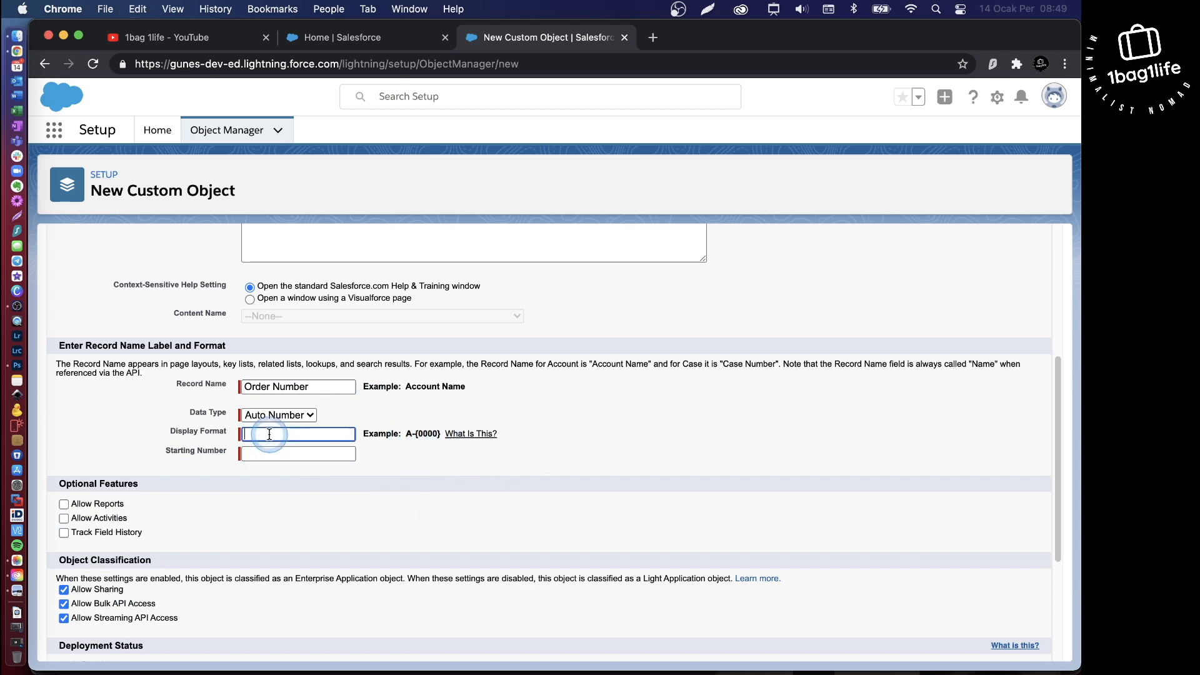
type("A-{0000}")
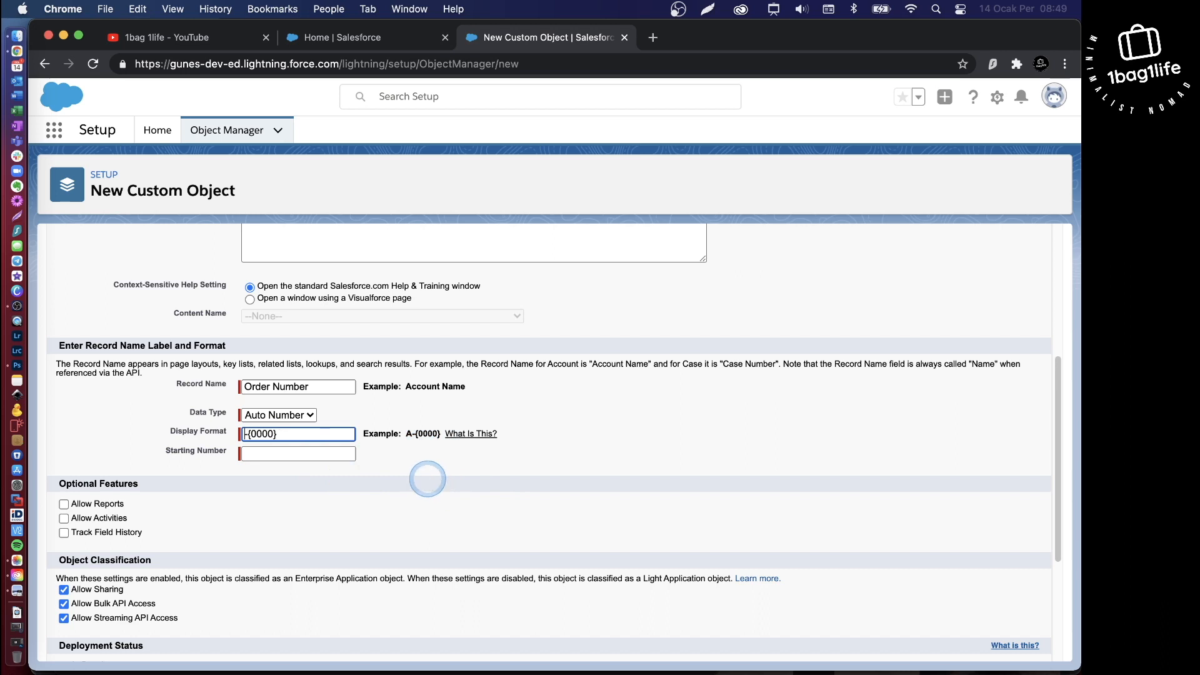
type("PO")
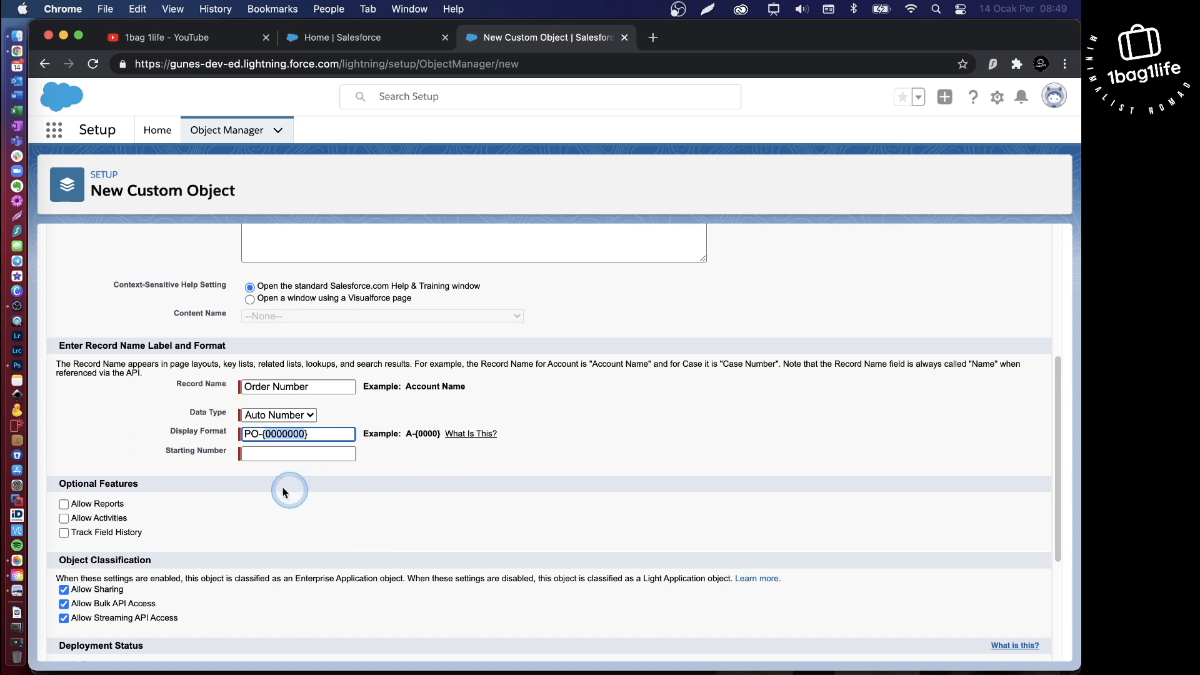
type("0000000")
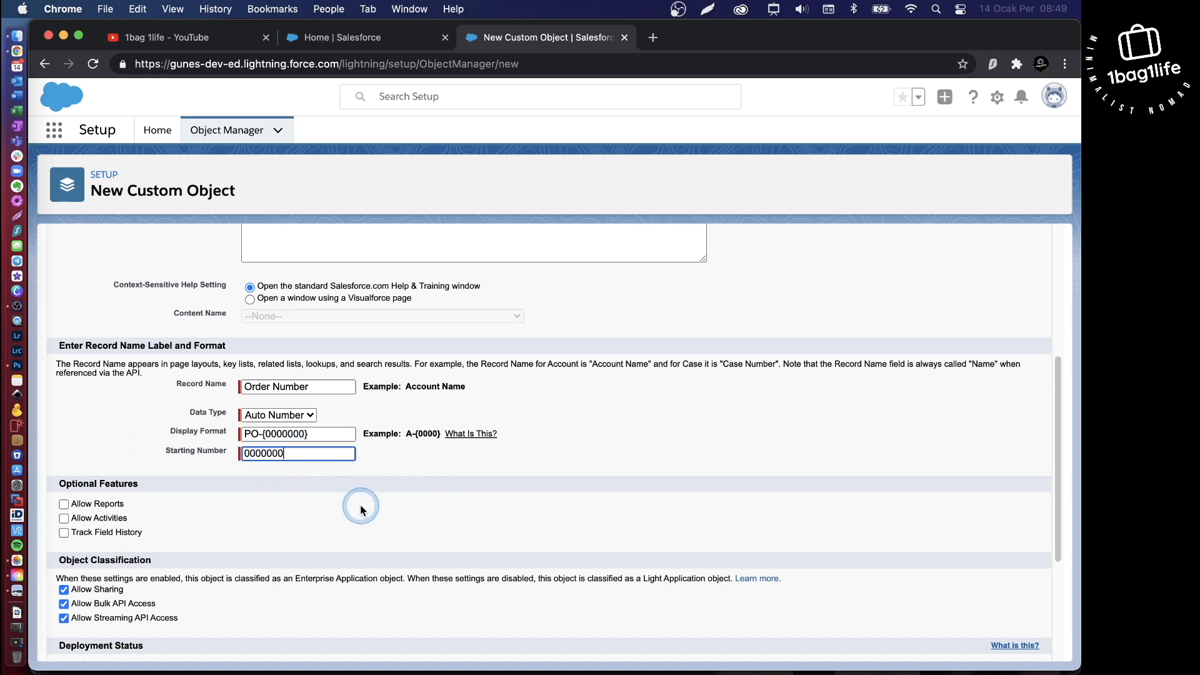
type("1")
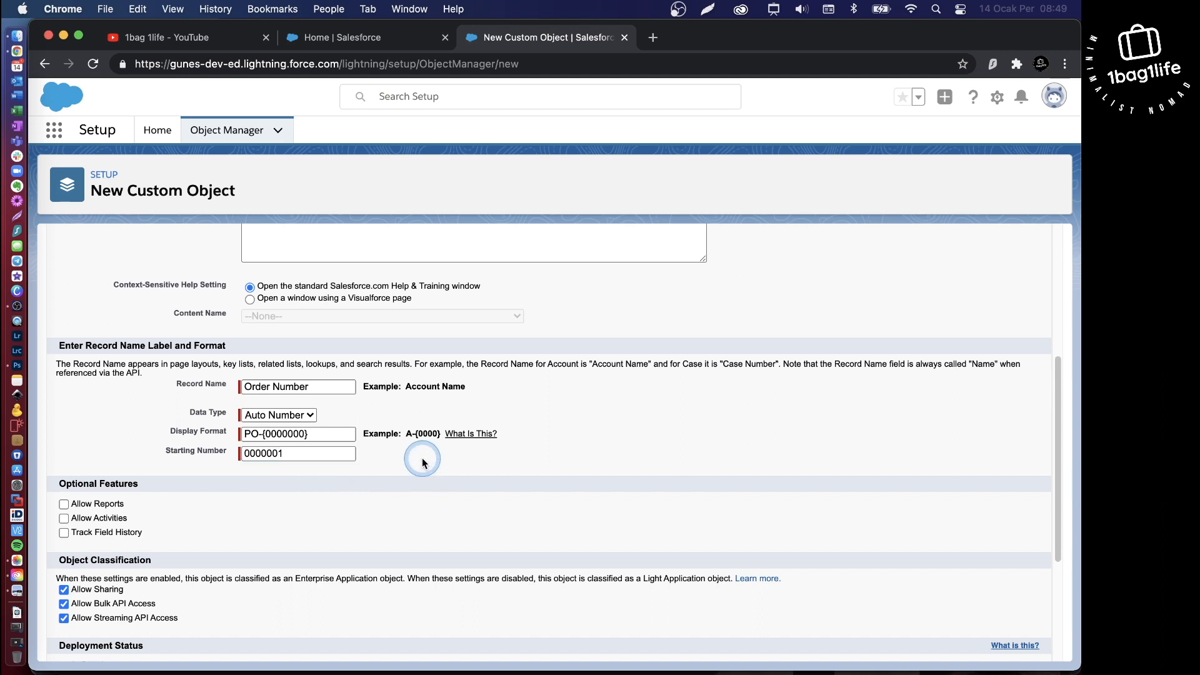
left_click(297, 453)
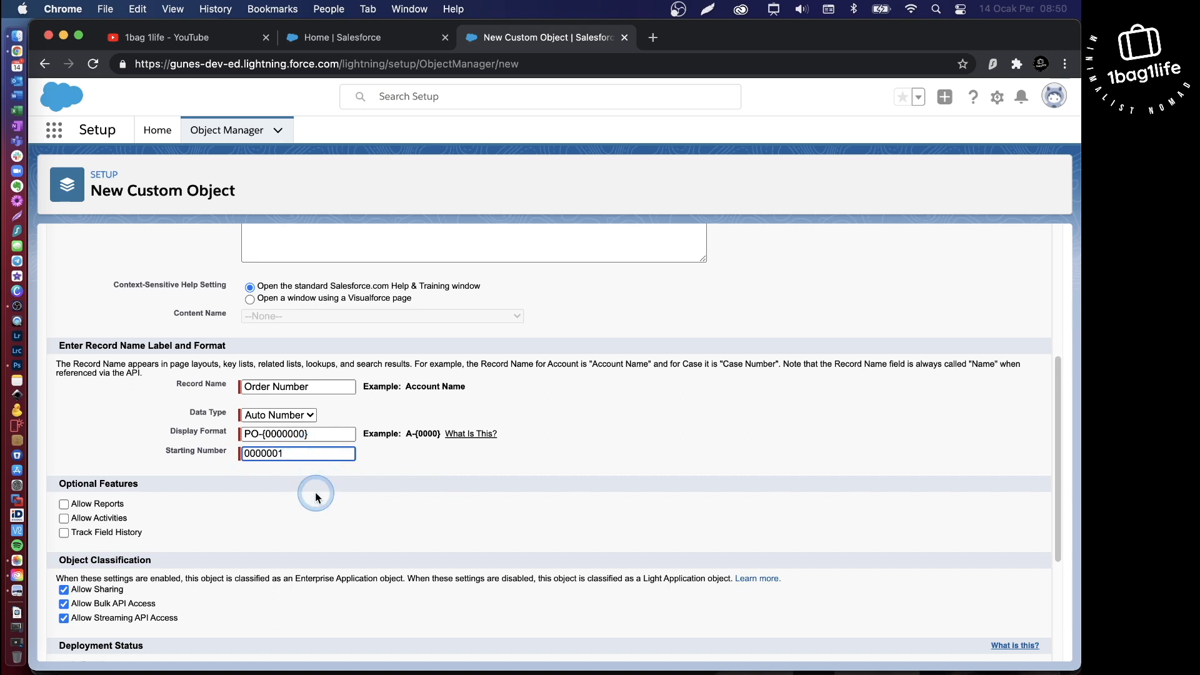
Enable Allow Reports, Allow Activities and Allow Search, then save the Purchase Order object.
scroll("down", 3)
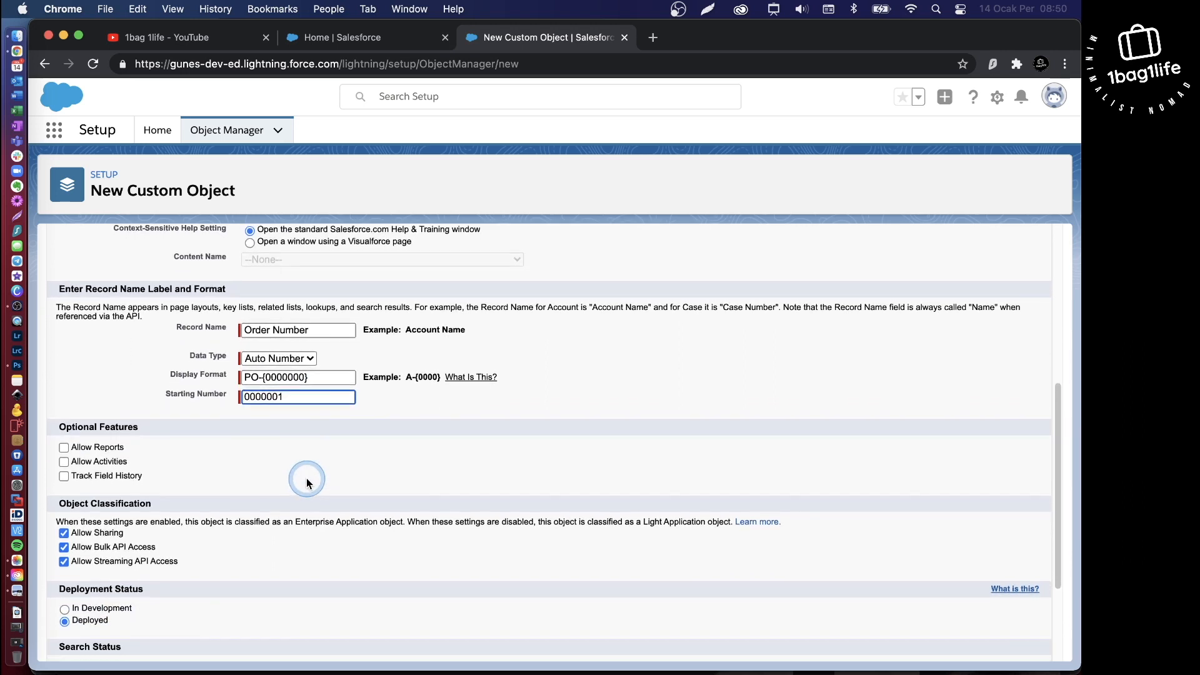
left_click(64, 447)
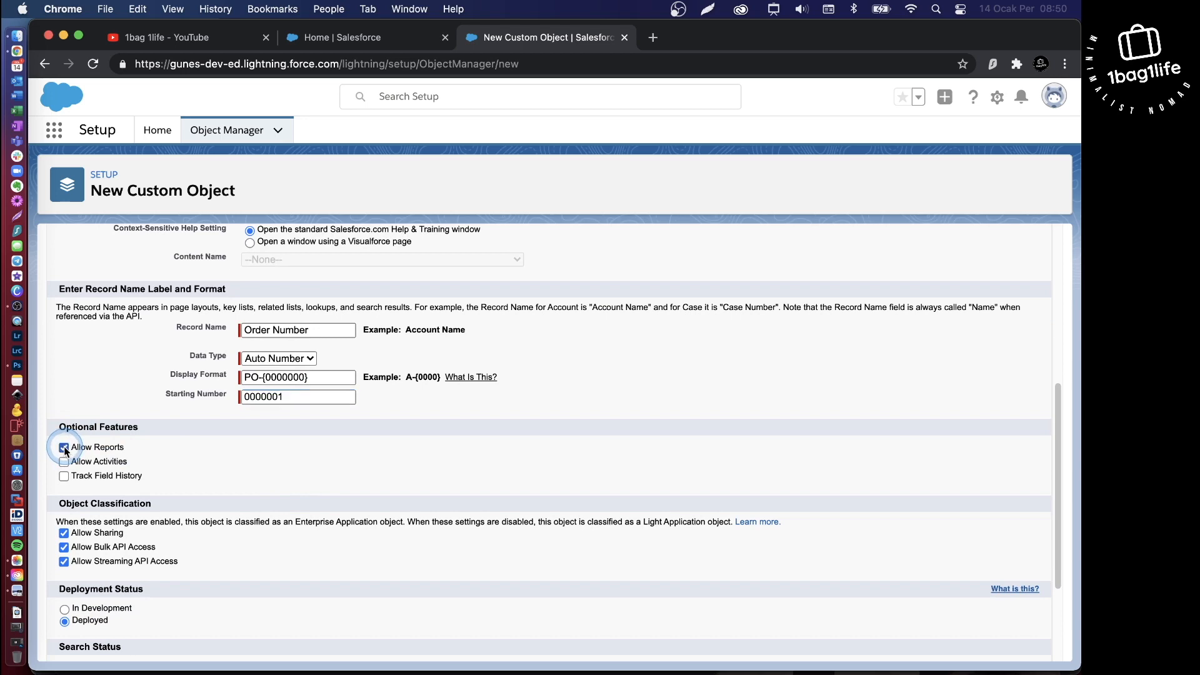
left_click(64, 461)
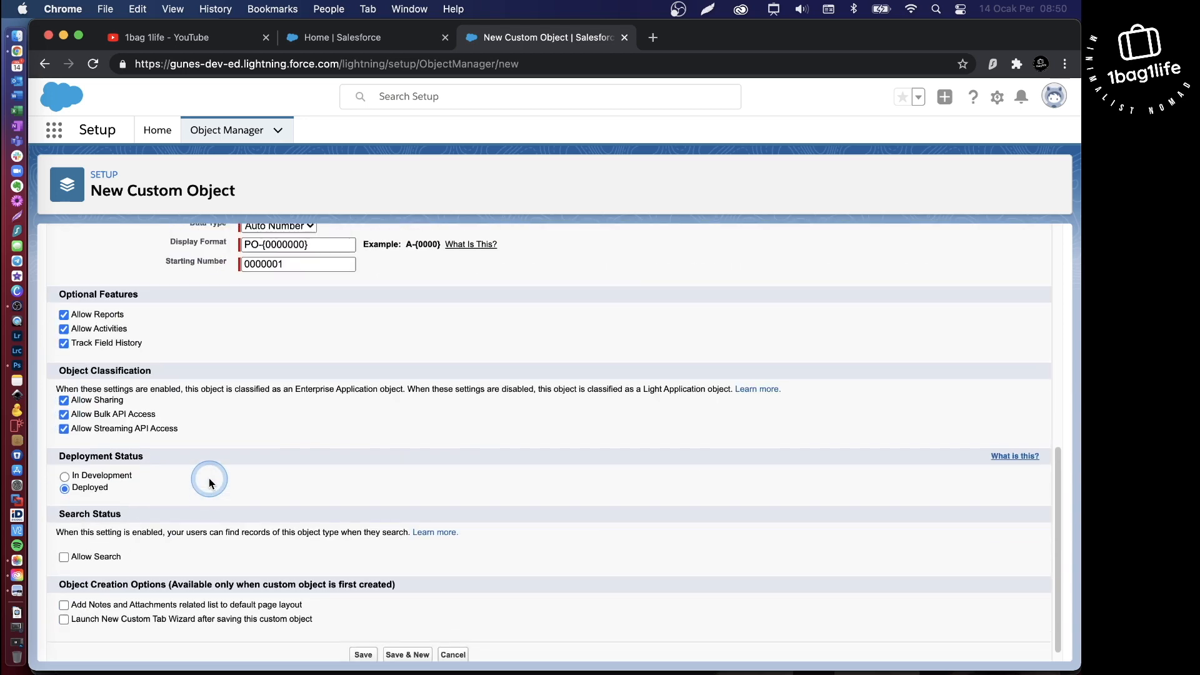
scroll("down", 3)
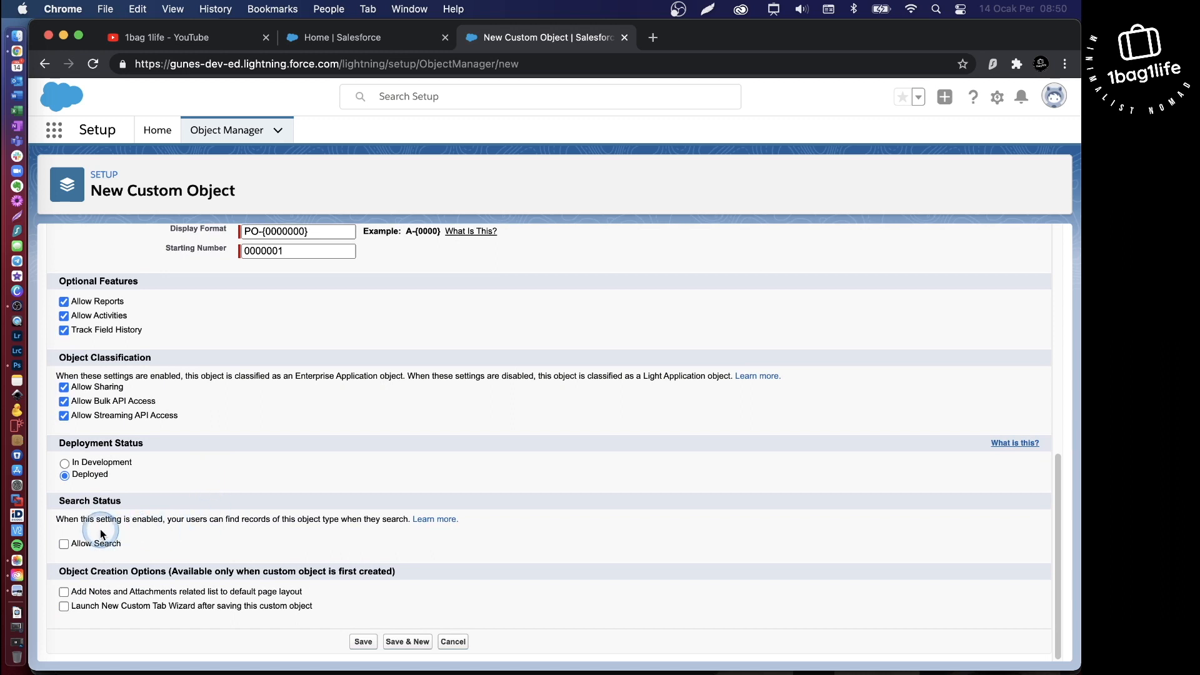
left_click(64, 543)
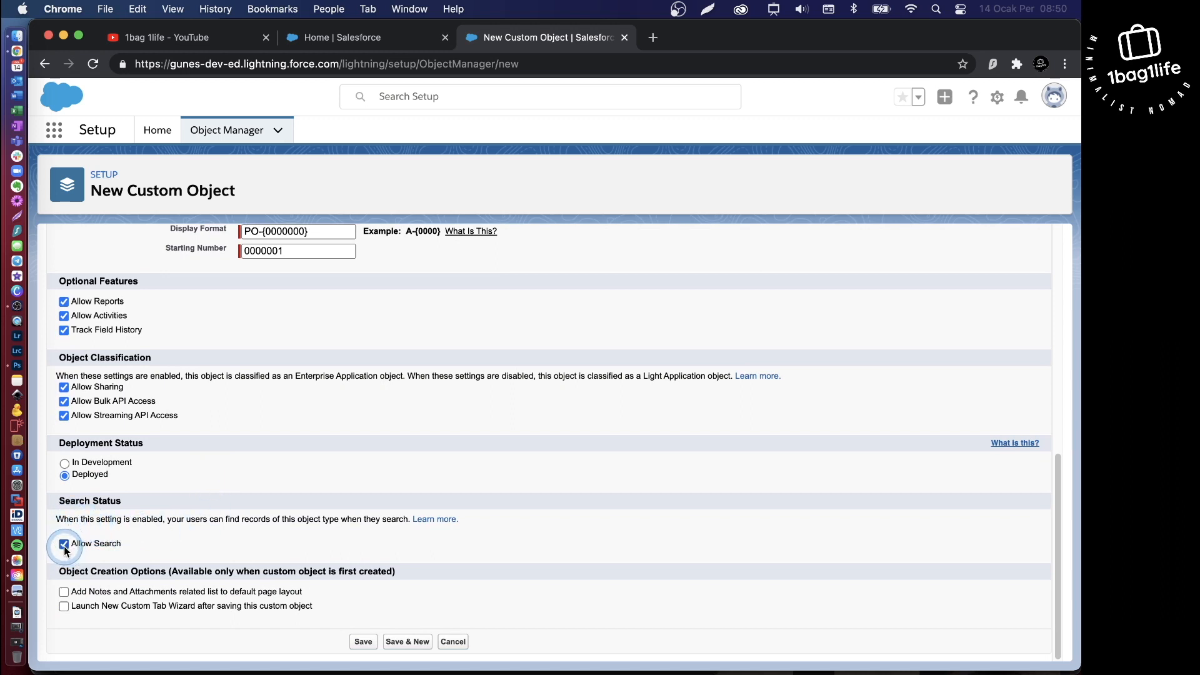
left_click(64, 543)
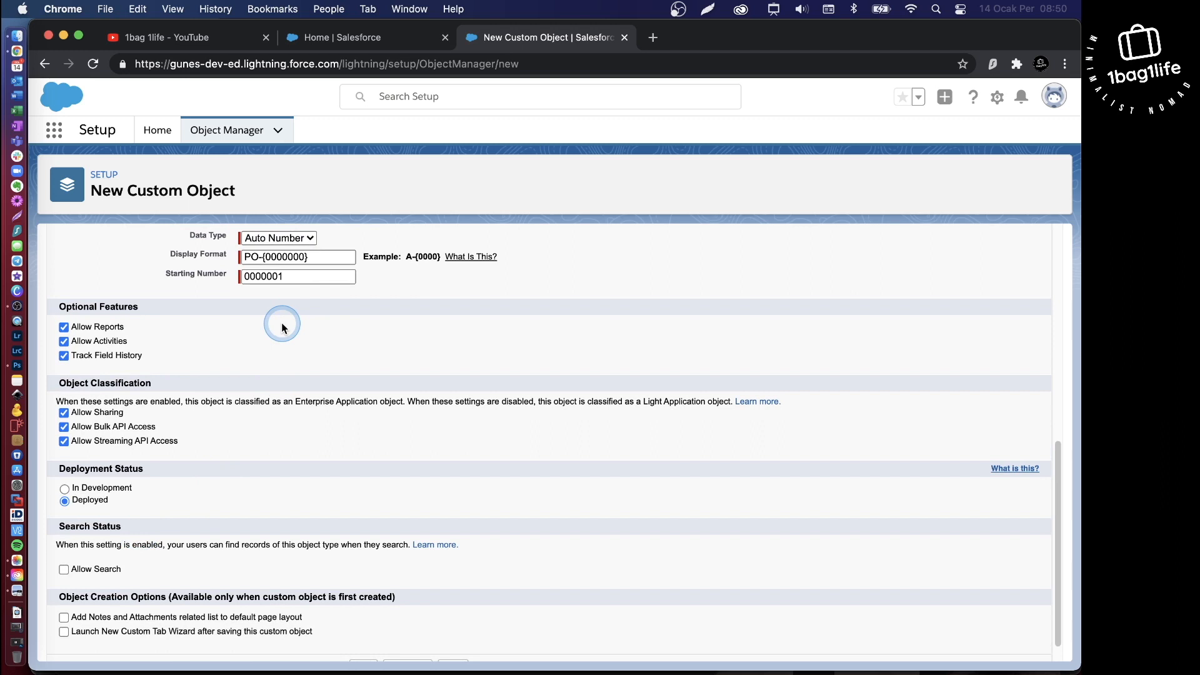
mouse_move(322, 301)
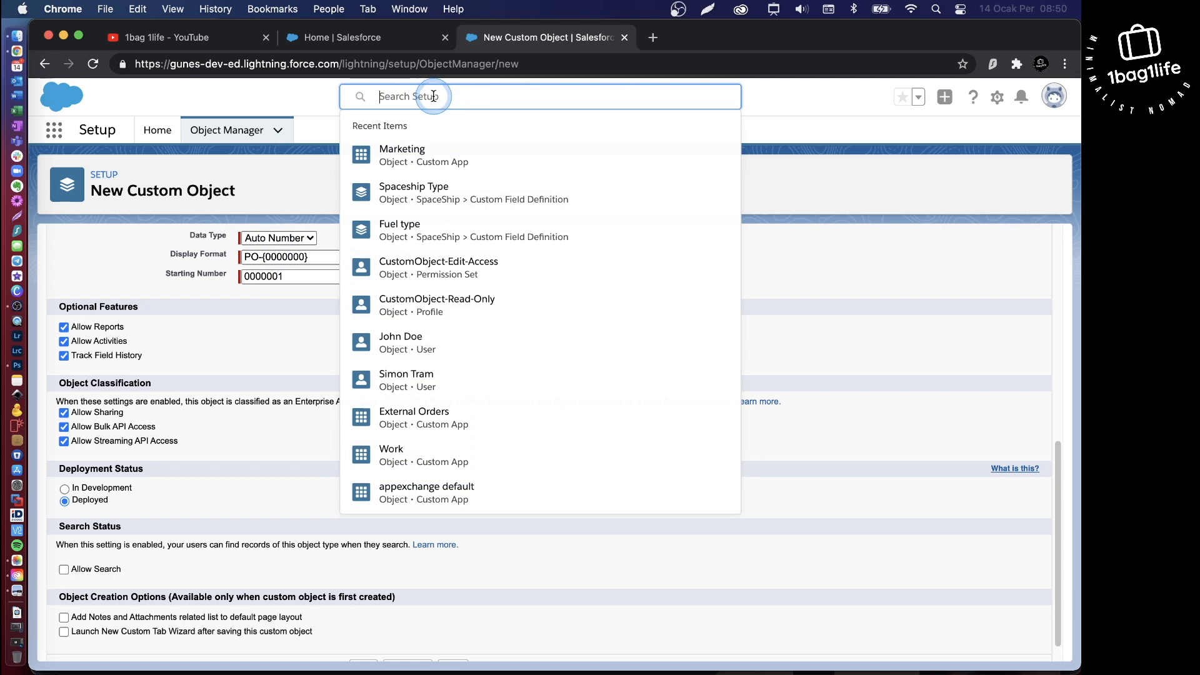
mouse_move(170, 543)
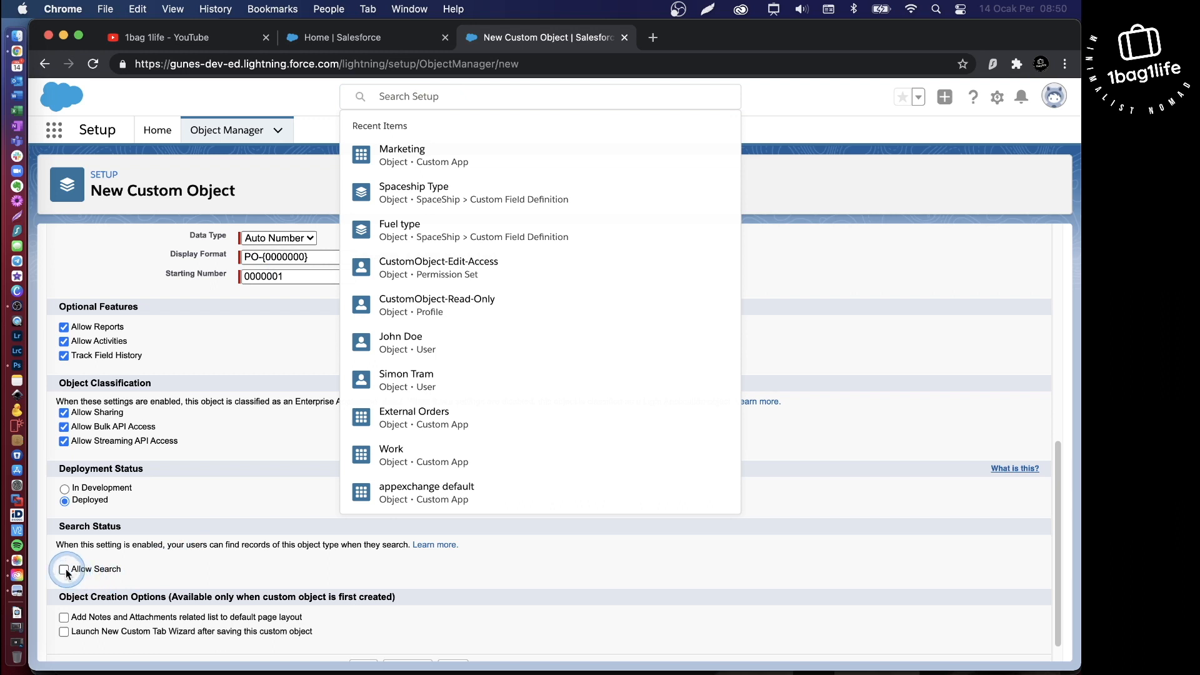
left_click(64, 570)
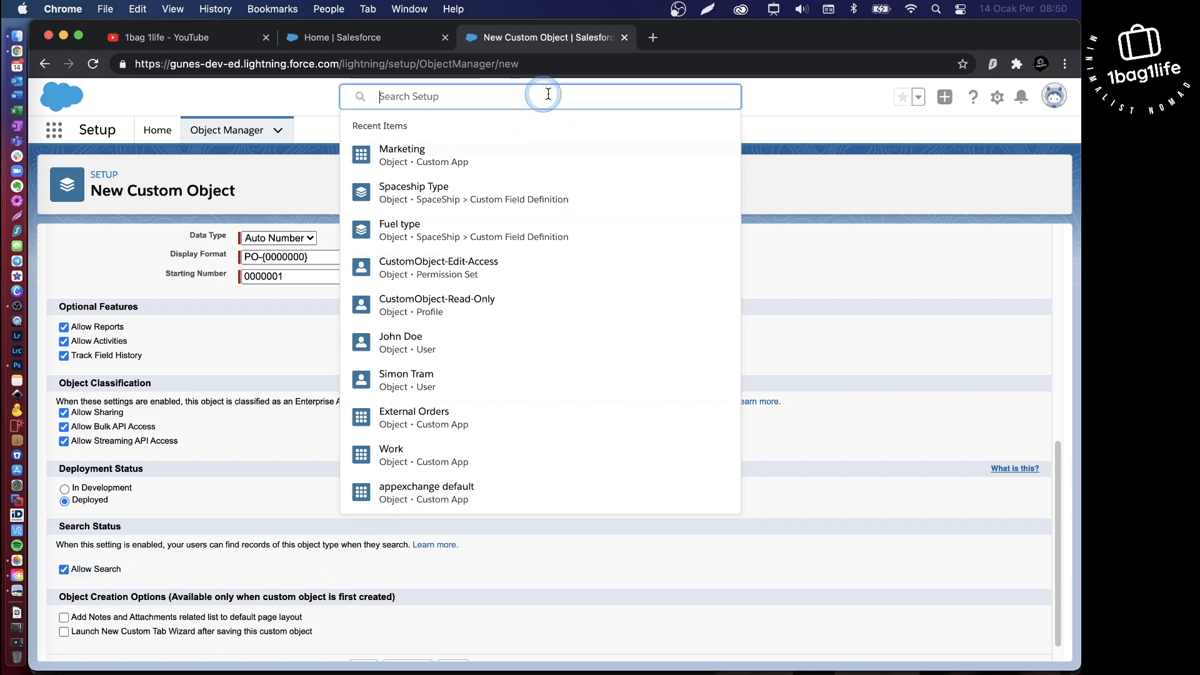
left_click(254, 487)
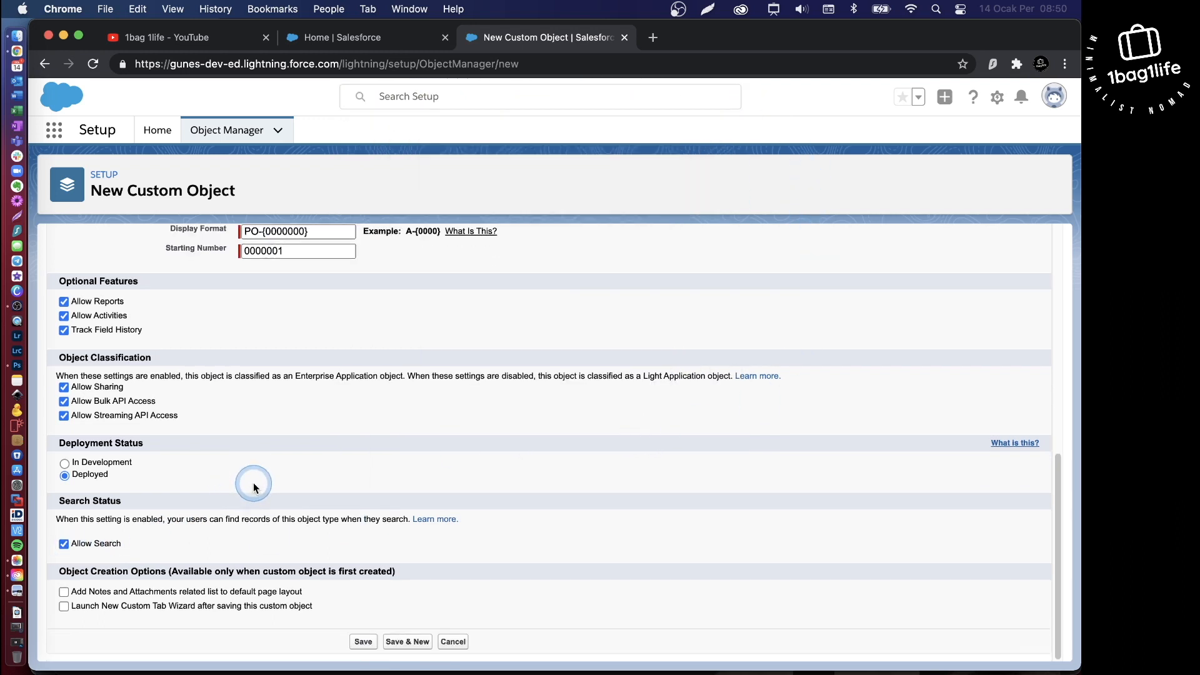
left_click(363, 641)
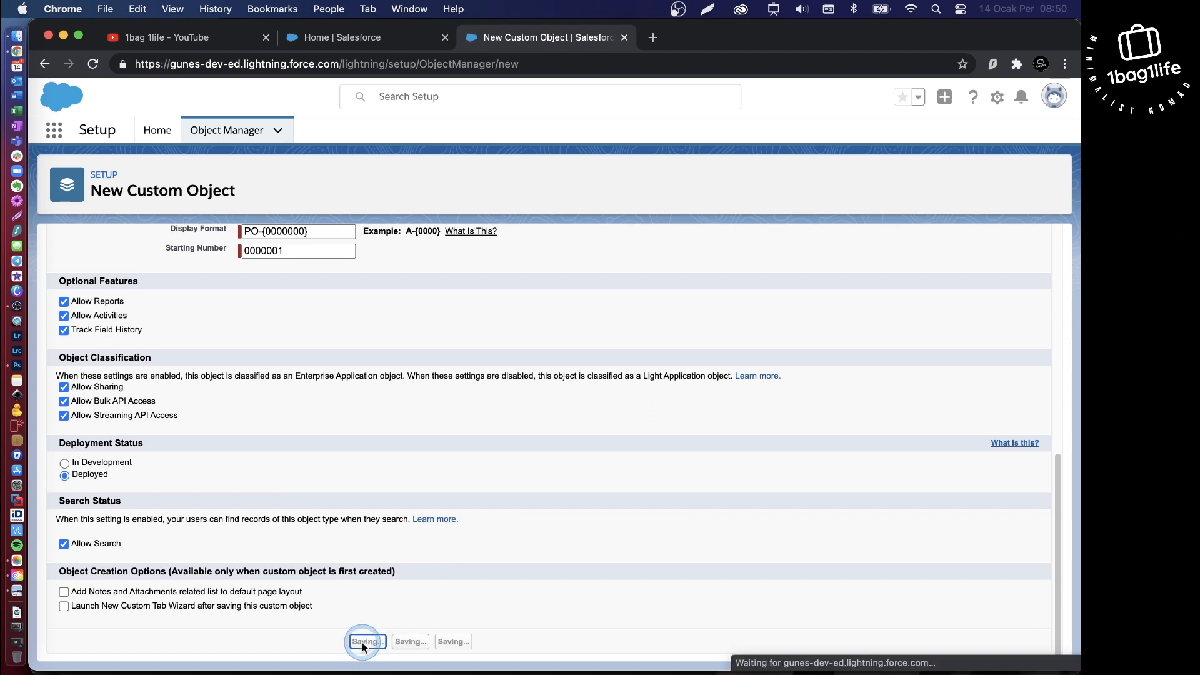
Review the saved Purchase Order details page showing API name Purchase_Order__c.
left_click(365, 641)
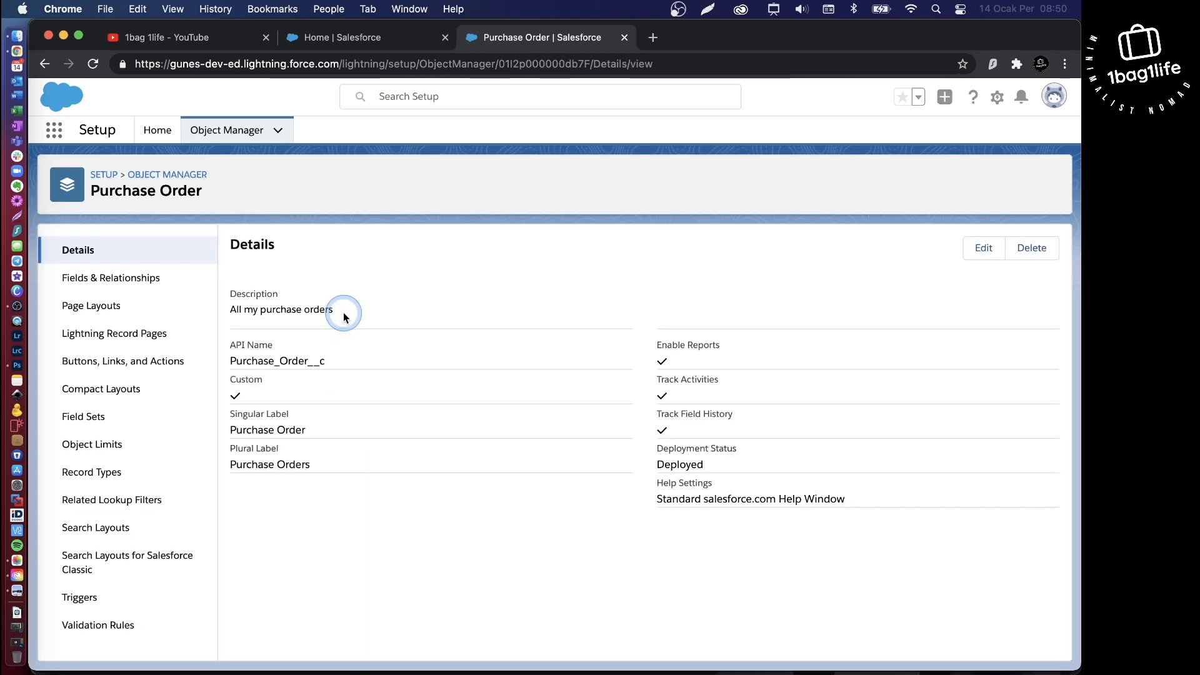
mouse_move(239, 348)
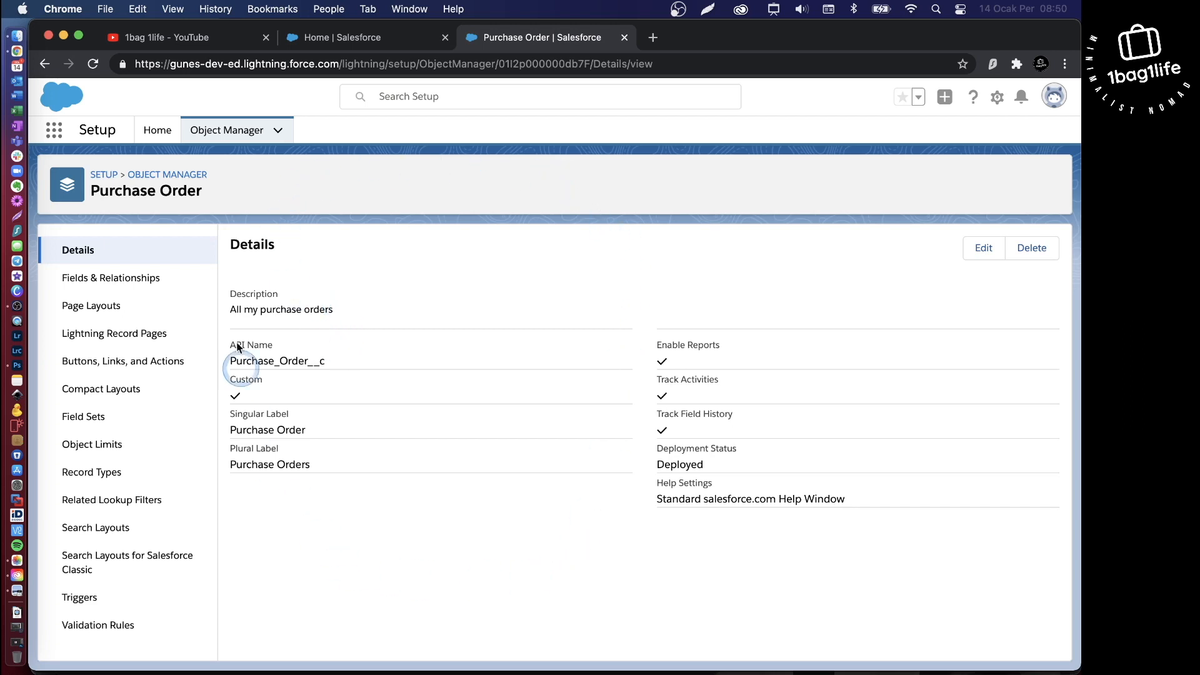
mouse_move(647, 345)
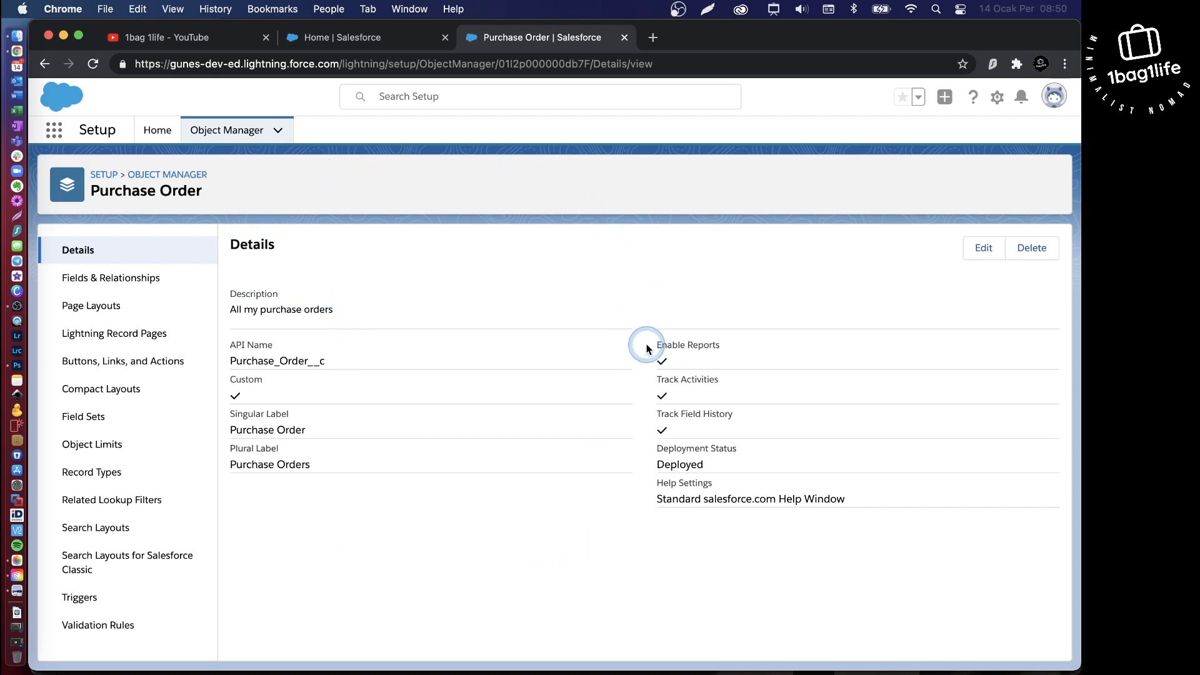
mouse_move(77, 199)
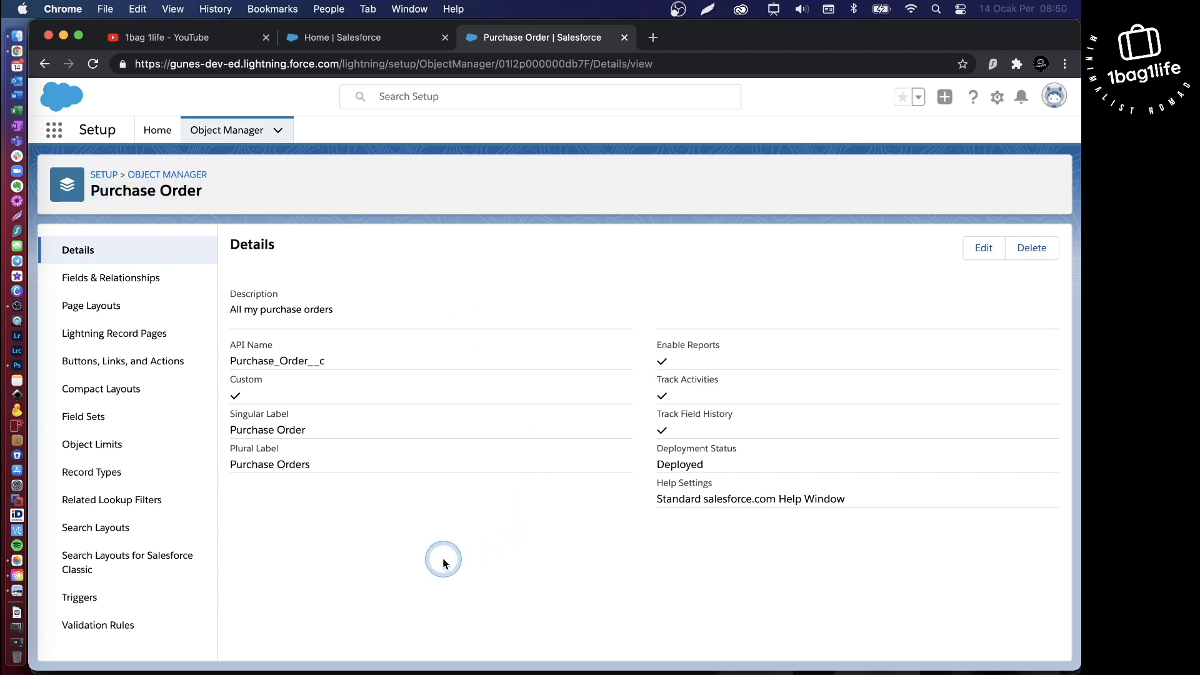
mouse_move(229, 362)
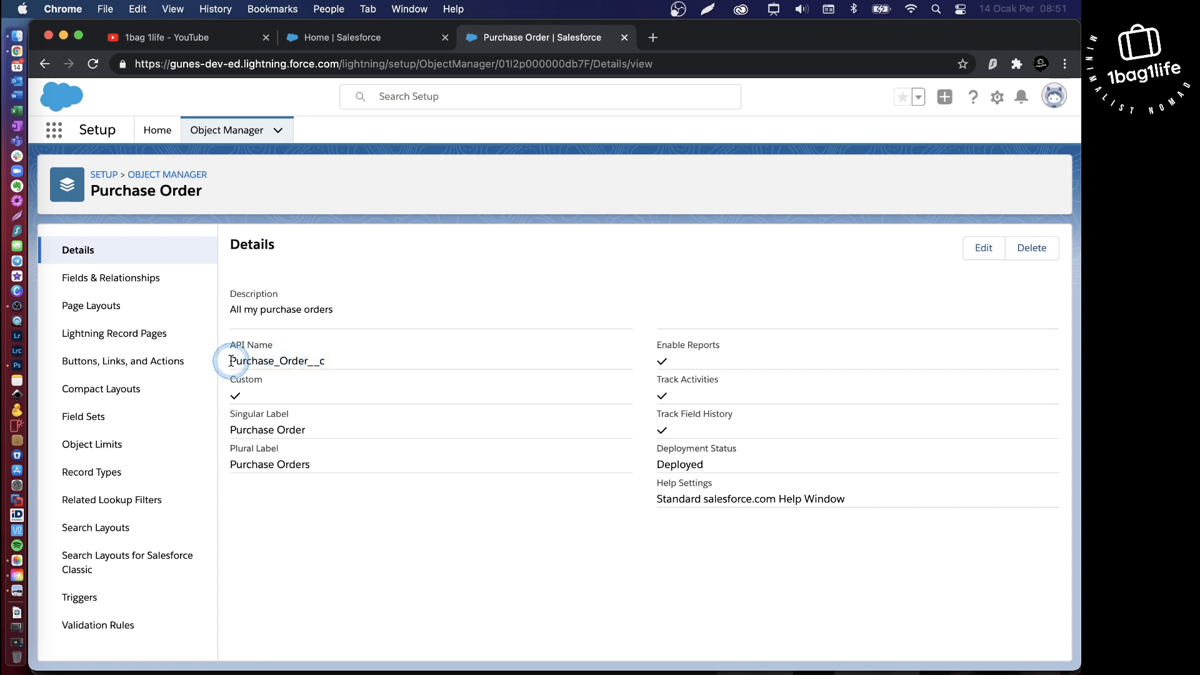
mouse_move(218, 238)
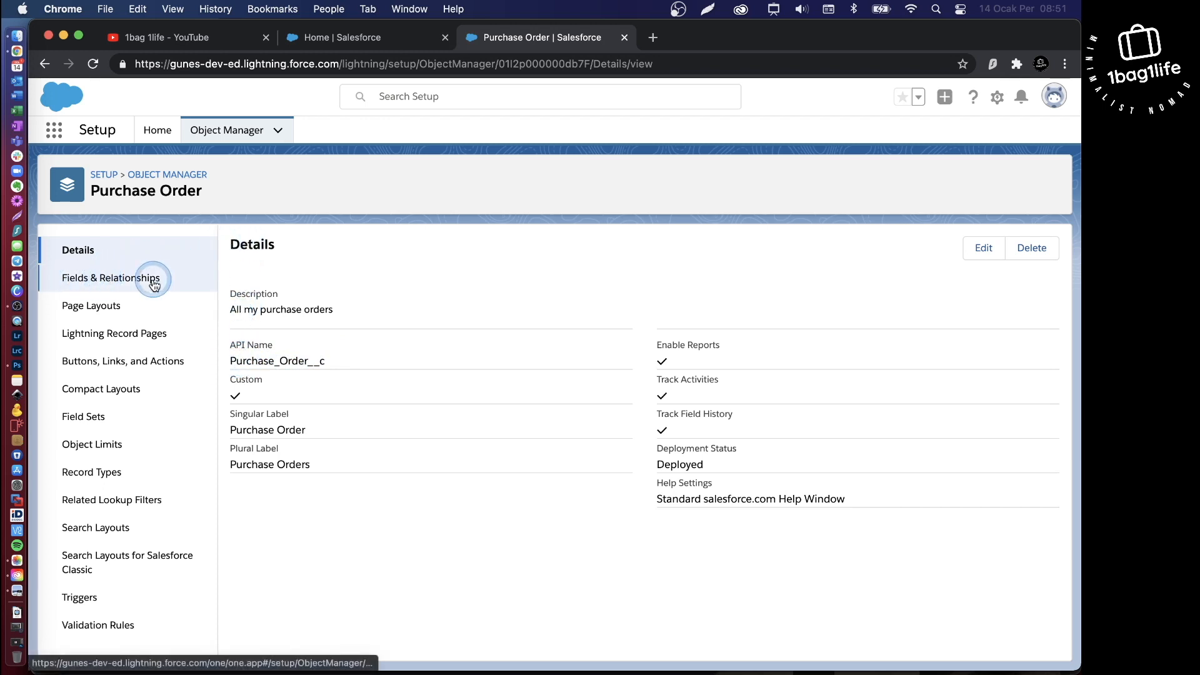
mouse_move(119, 212)
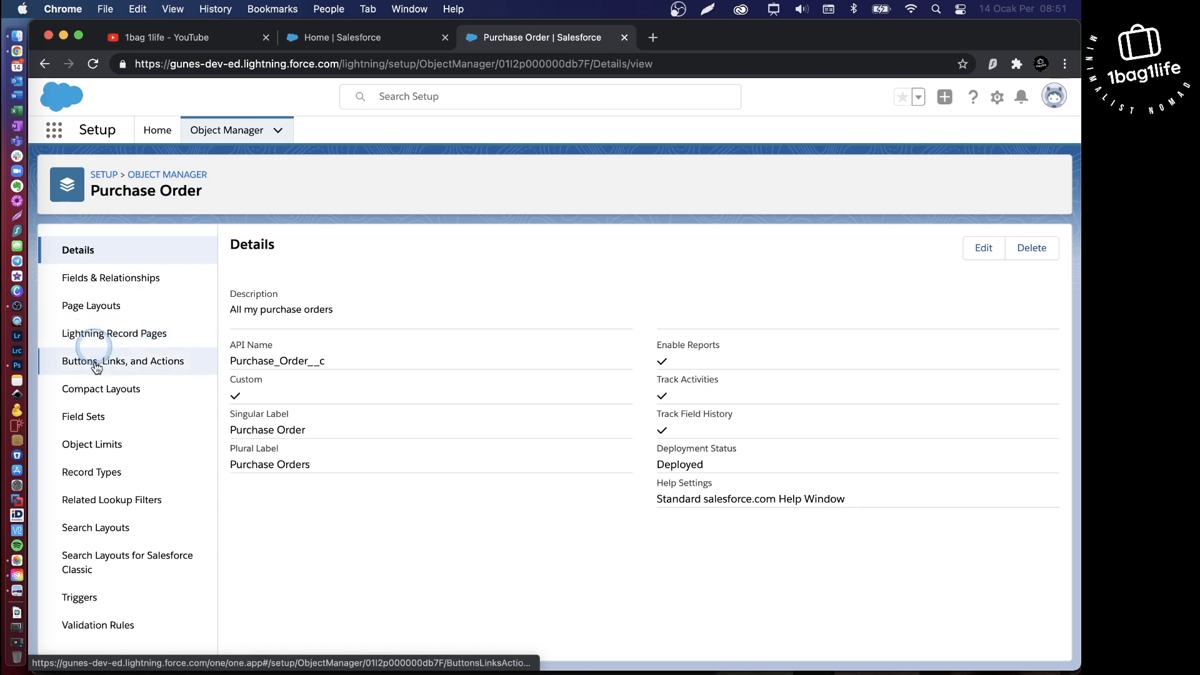
left_click(122, 361)
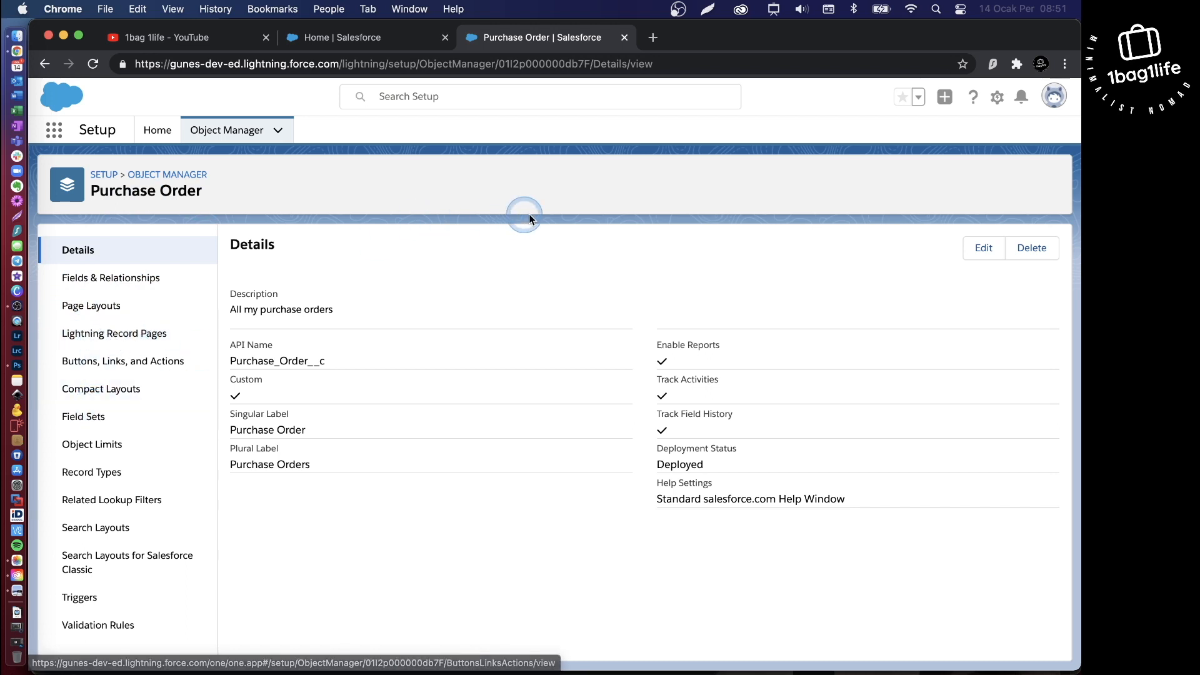
mouse_move(488, 233)
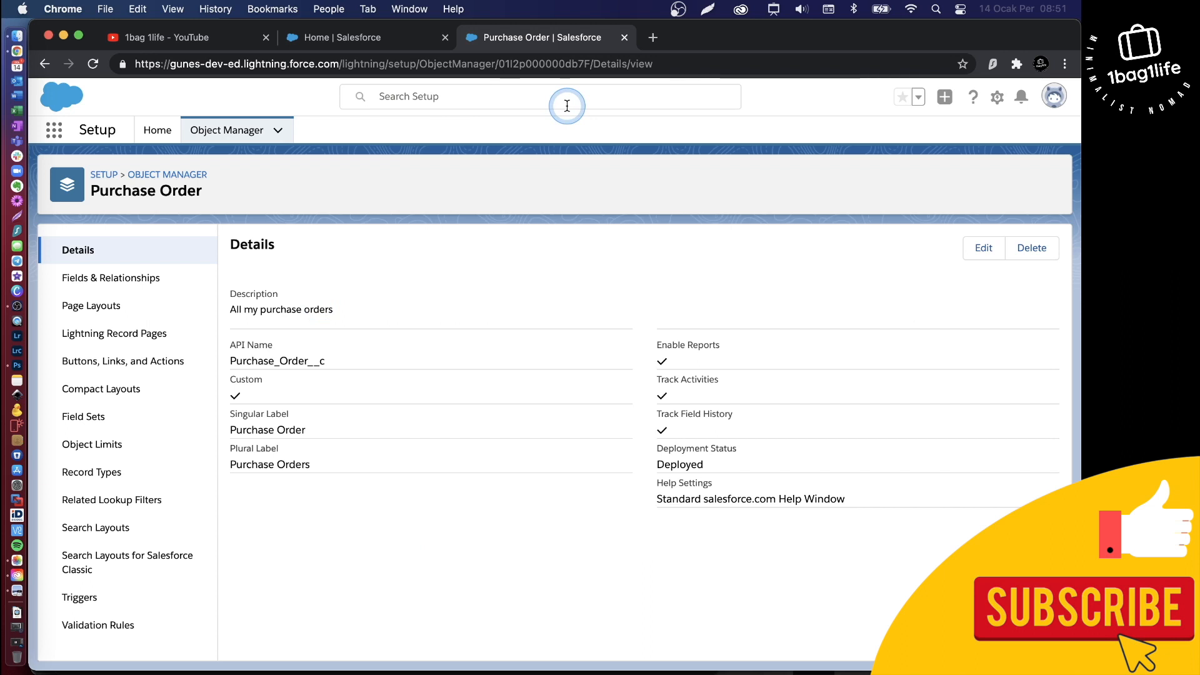
mouse_move(764, 411)
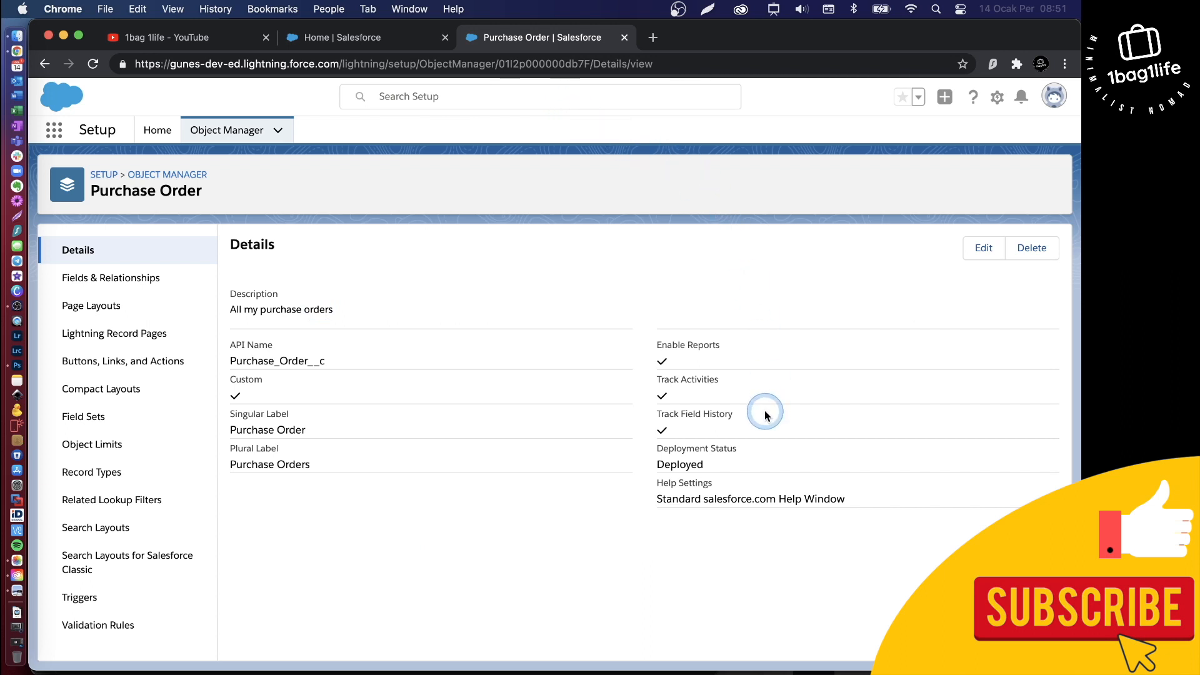